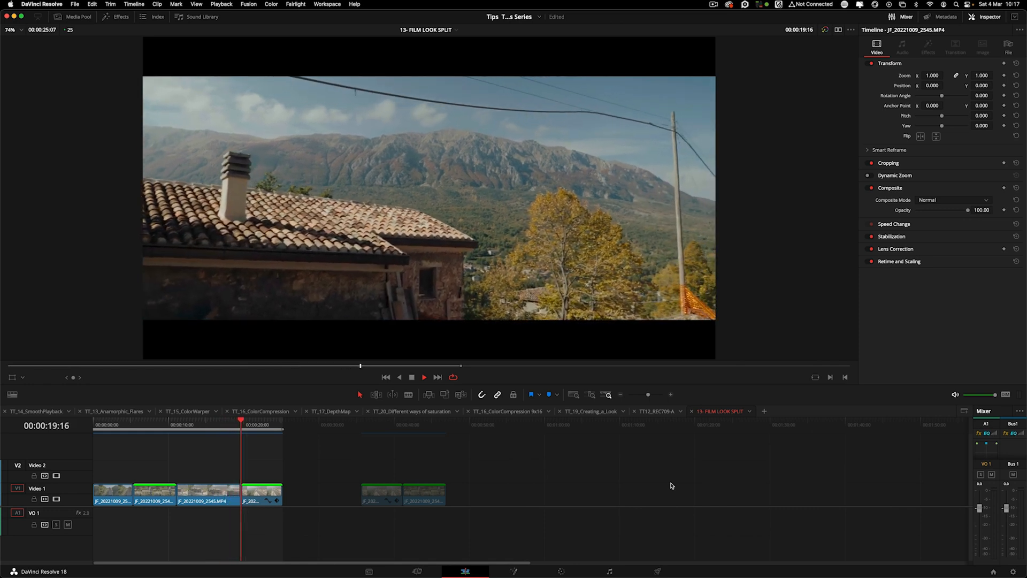
# Step: Scrub through the timeline clips, then select the roof-tiles shot in the second group
pyautogui.click(424, 377)
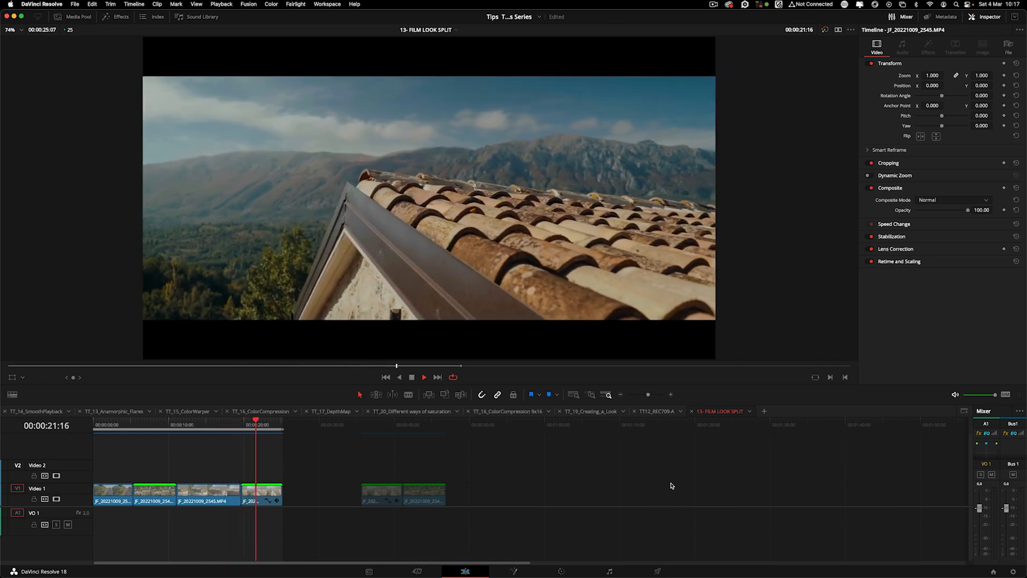
pyautogui.click(424, 377)
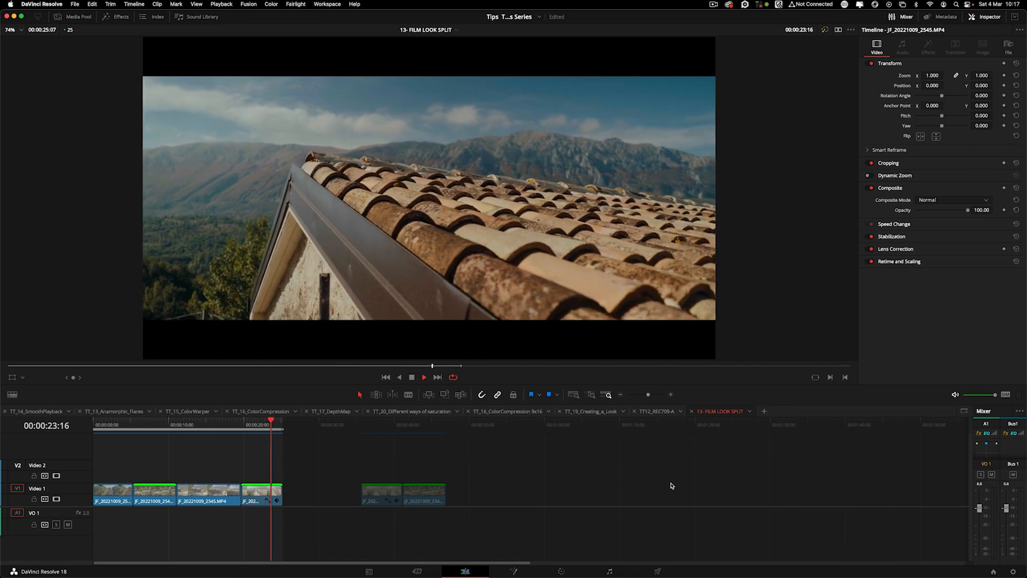
pyautogui.click(385, 376)
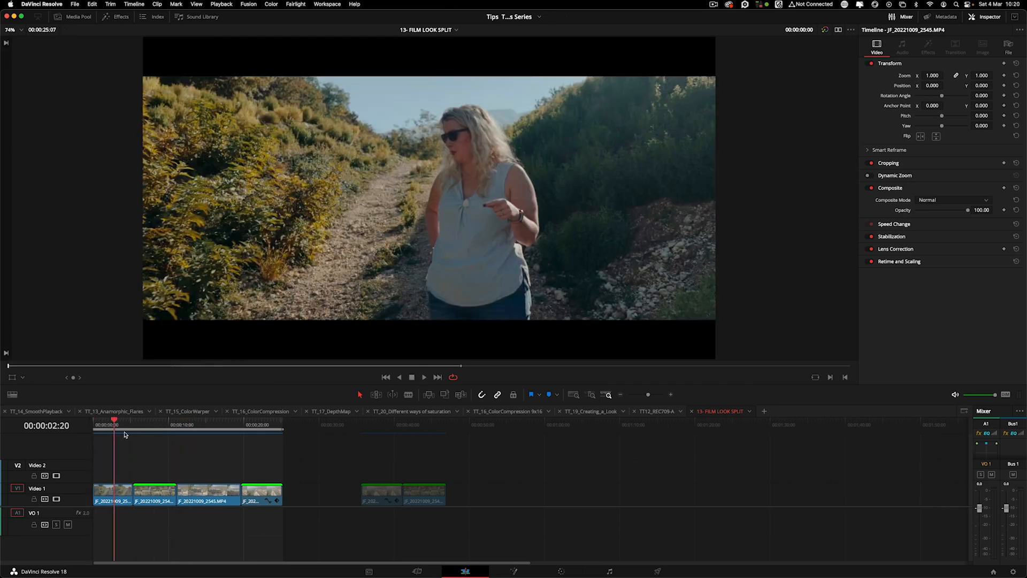
pyautogui.click(240, 424)
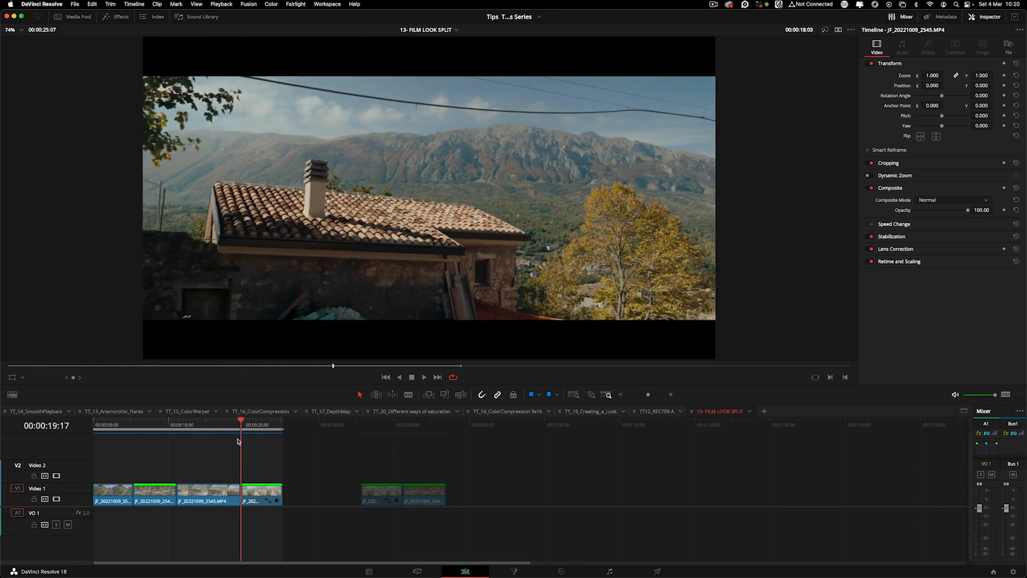
pyautogui.click(434, 424)
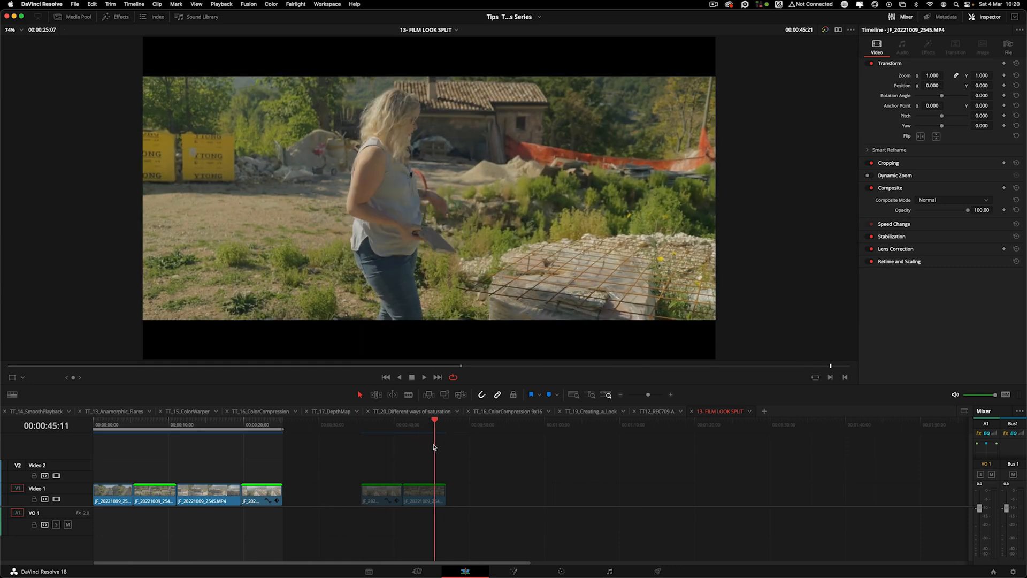
pyautogui.click(380, 424)
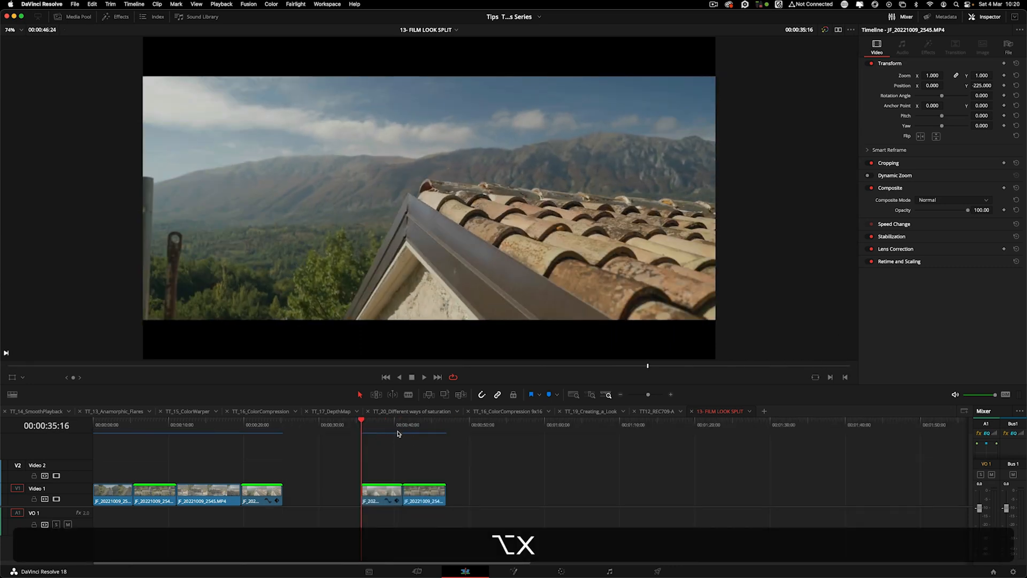
pyautogui.click(560, 571)
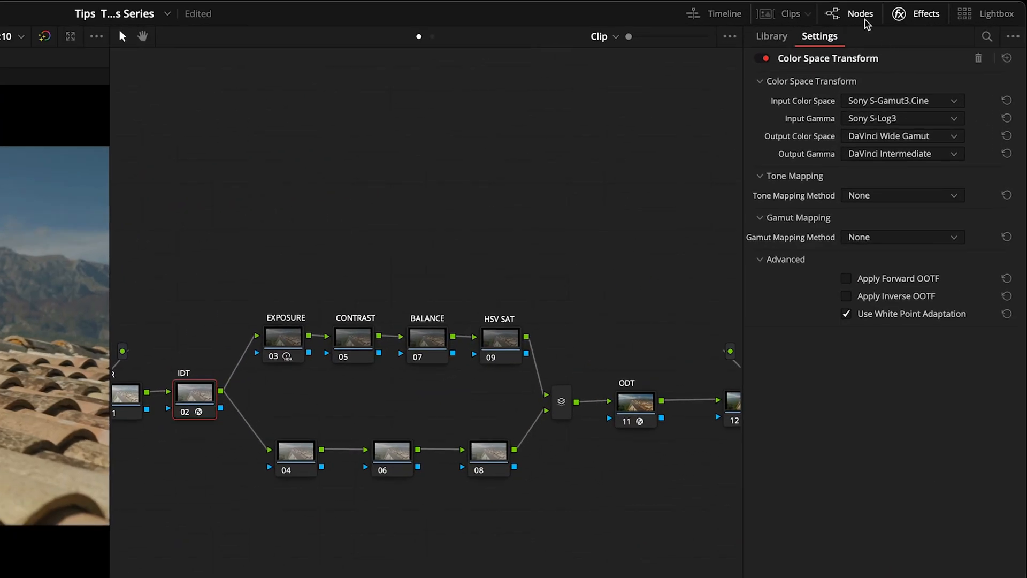
# Step: Check the ODT's colour space transform settings, then select node 12 after it
pyautogui.click(634, 400)
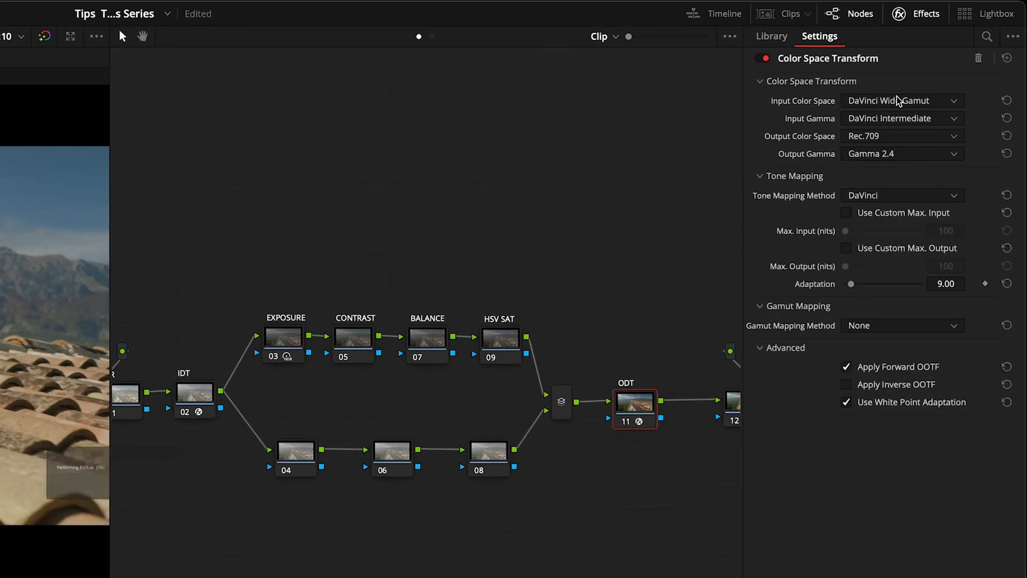
pyautogui.click(916, 13)
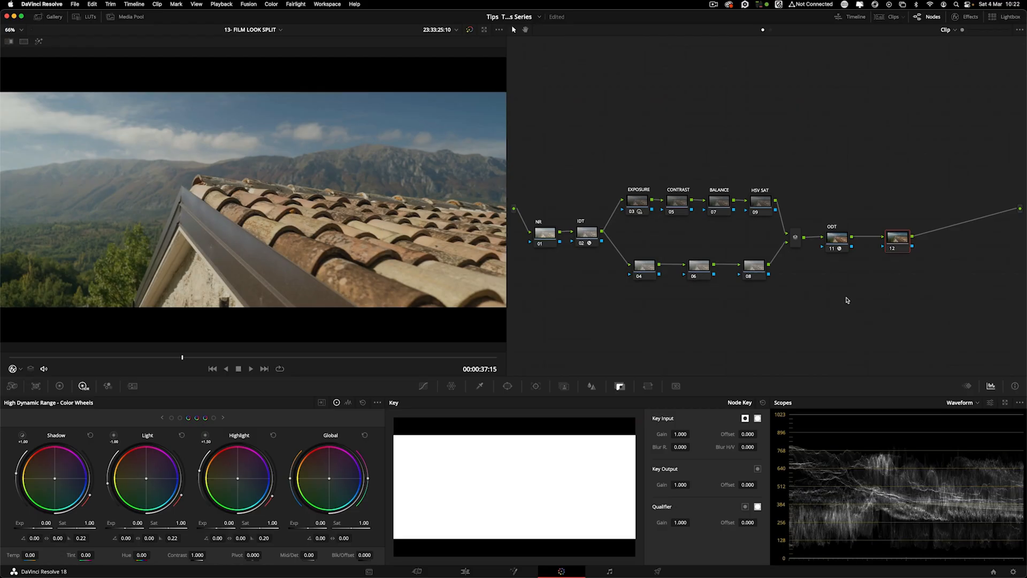
# Step: Open node 12's options and browse the LUT collections for the Technicolor film LUT
pyautogui.rightClick(897, 236)
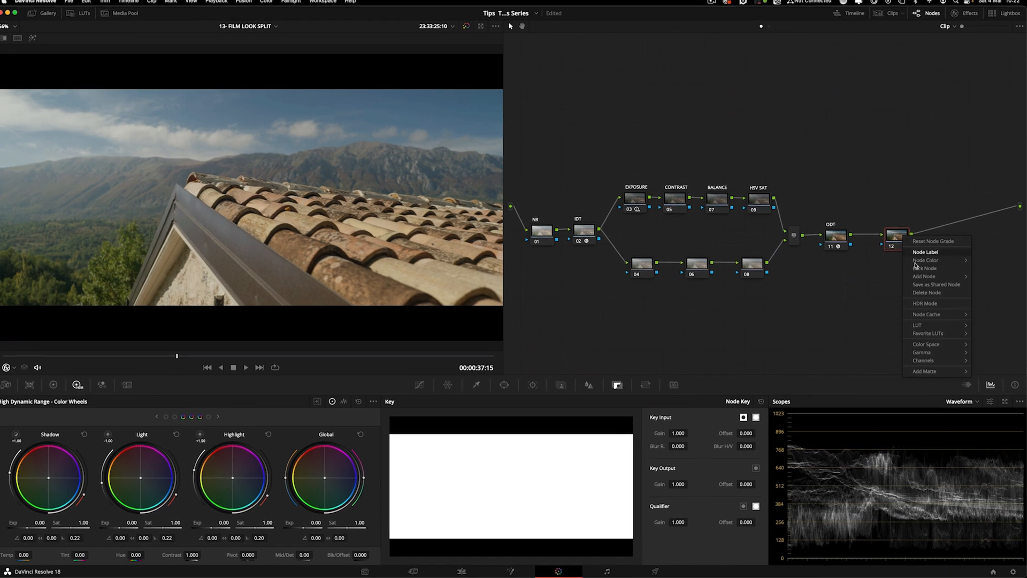
pyautogui.click(918, 325)
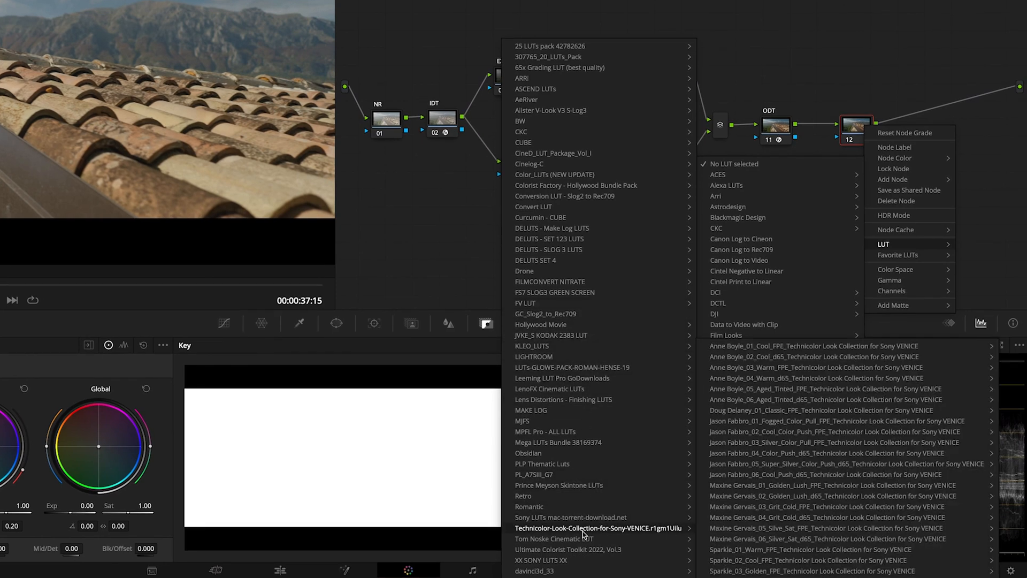
pyautogui.moveTo(628, 534)
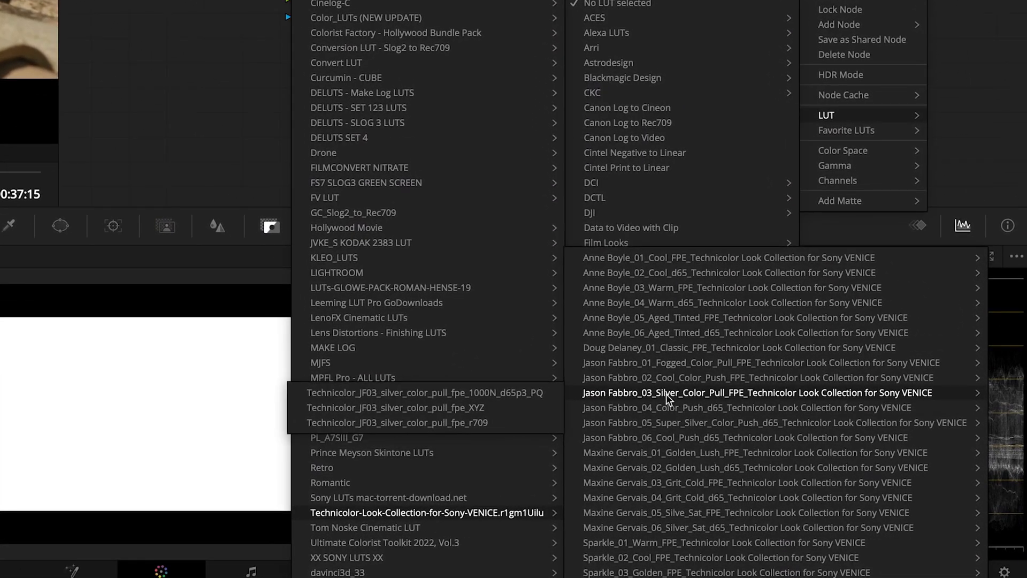
pyautogui.moveTo(476, 422)
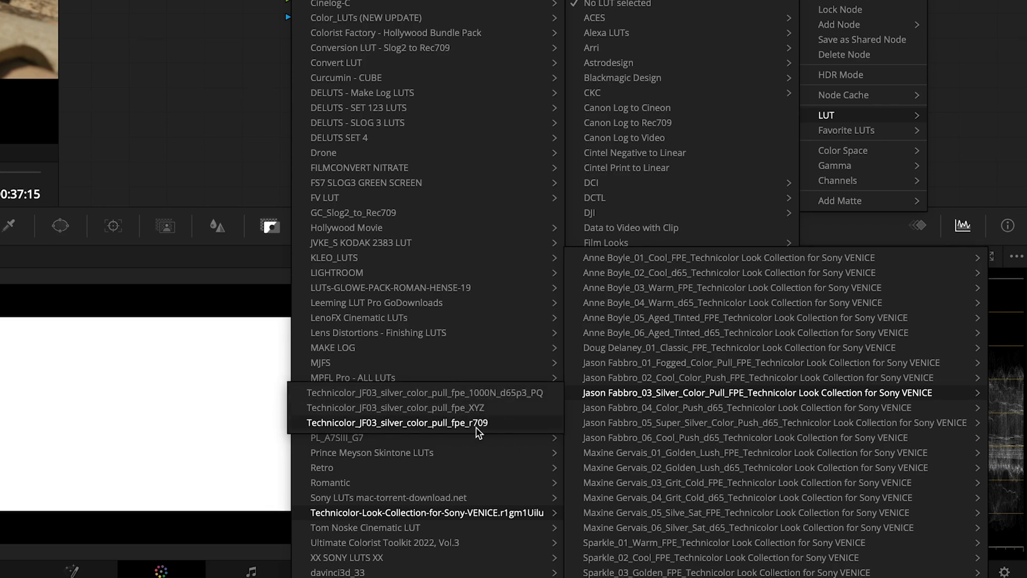
pyautogui.moveTo(482, 432)
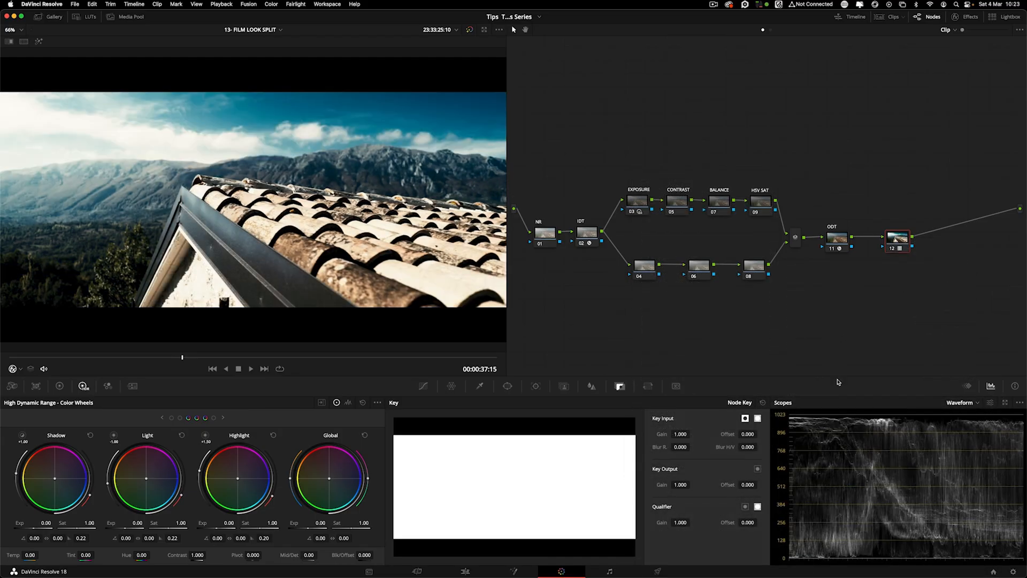
# Step: Label node 12 'LUT', preview Key Output Gain 0.372, then restore it to 1.000
pyautogui.press('shift+l')
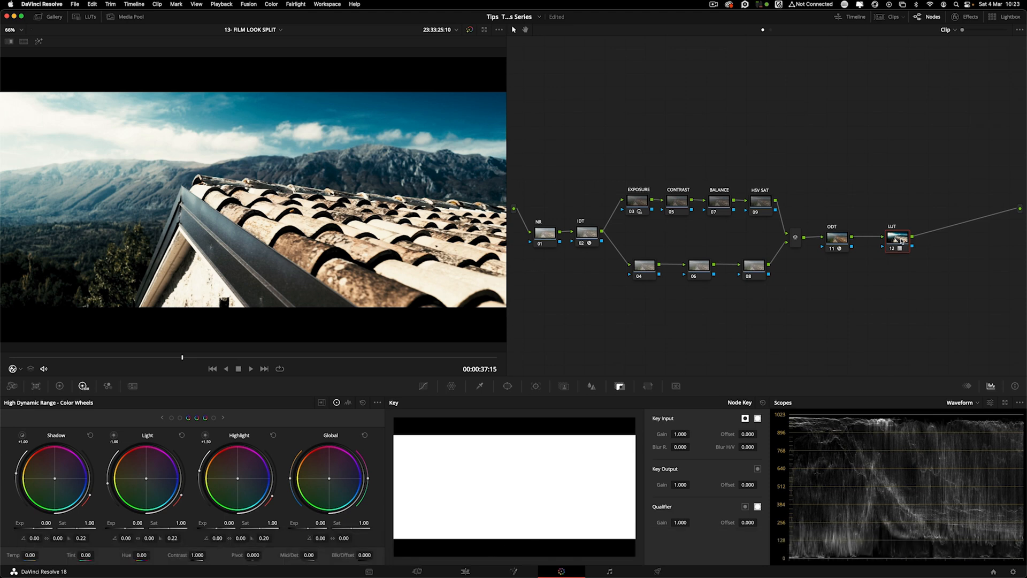
pyautogui.click(897, 238)
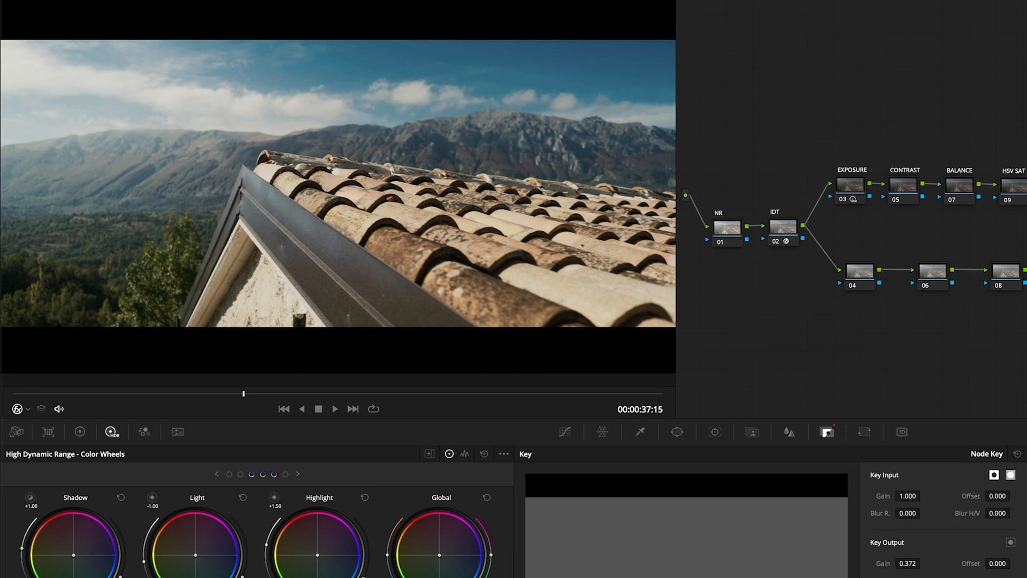
pyautogui.click(904, 184)
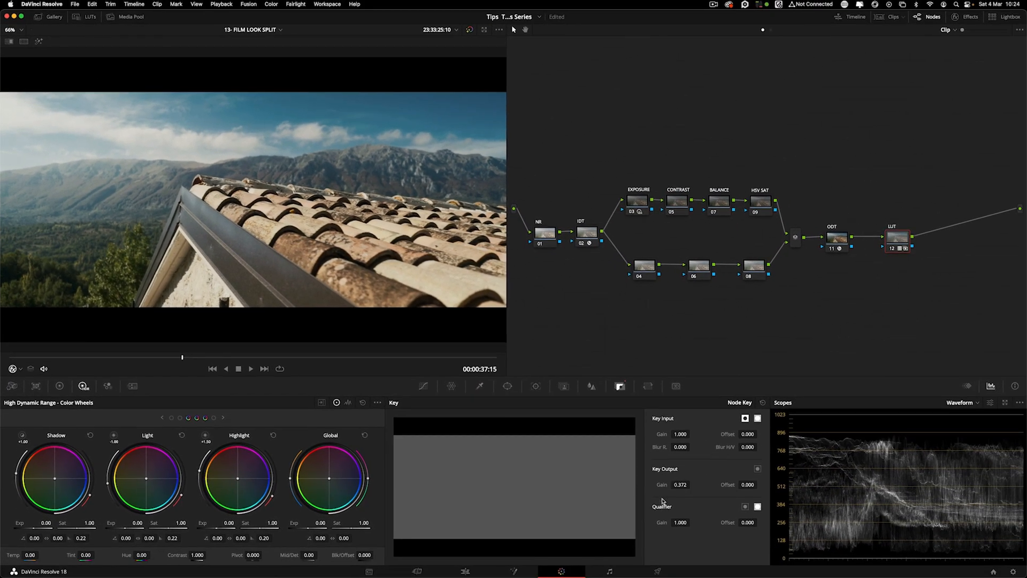
pyautogui.click(897, 237)
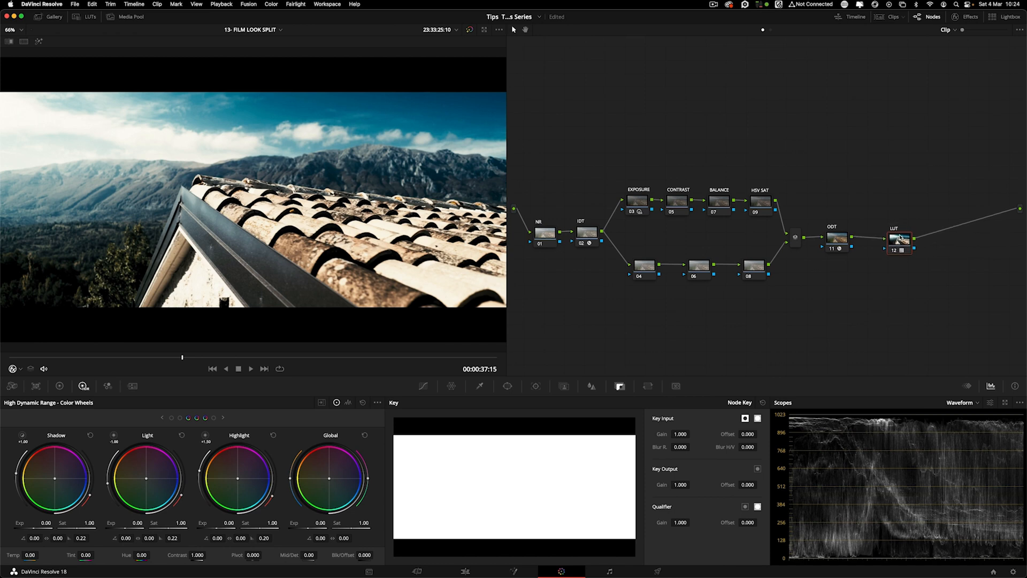
pyautogui.click(900, 240)
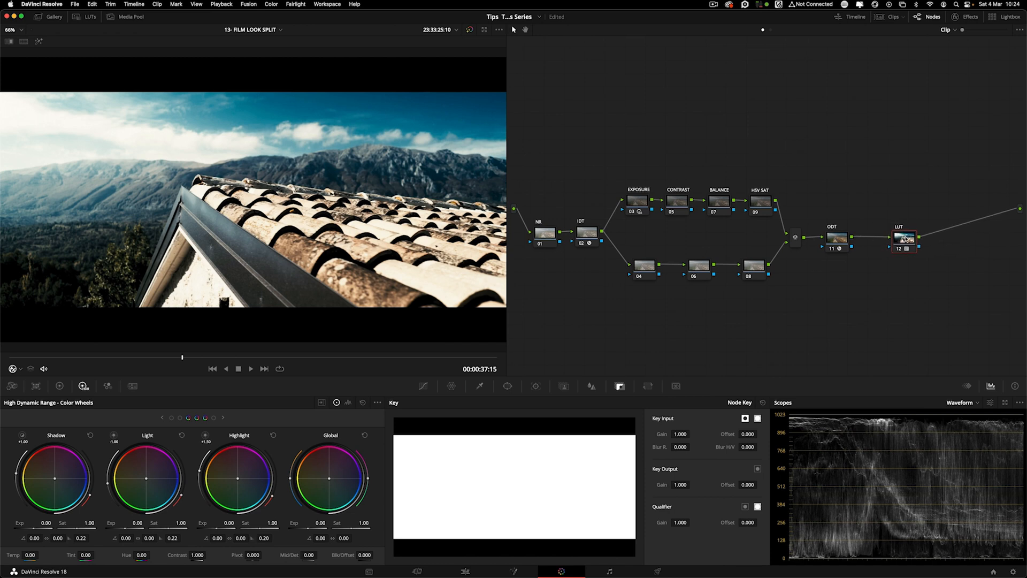
# Step: Add an empty node before LUT and paste the LUT grade onto a parallel node
pyautogui.press('shift+s')
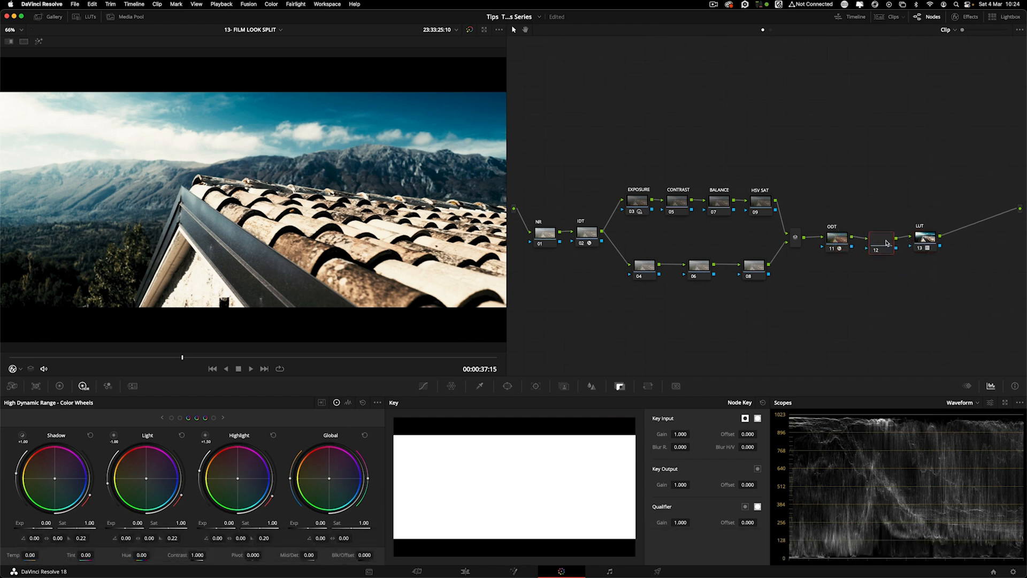
pyautogui.click(929, 238)
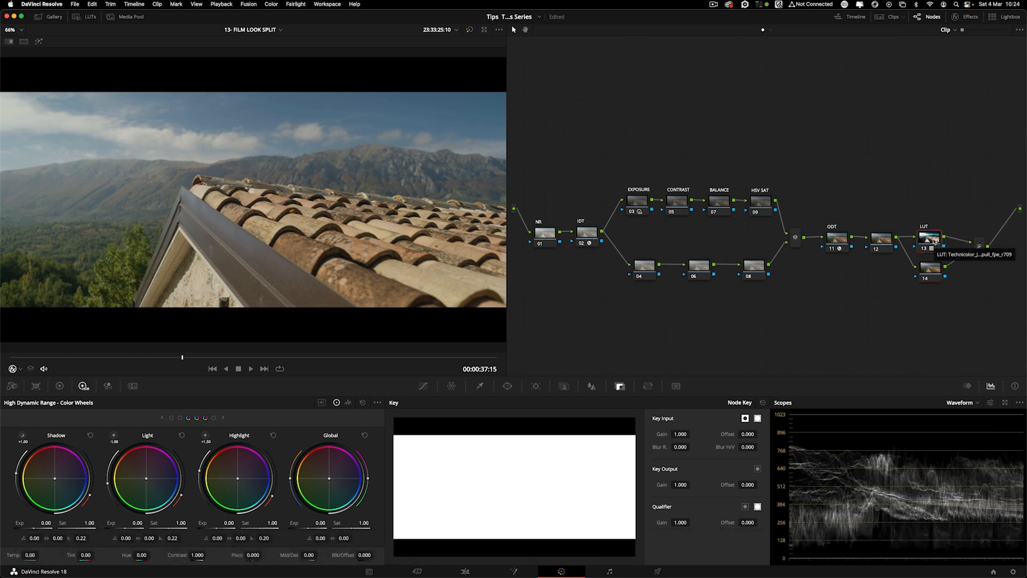
pyautogui.press('cmd+v')
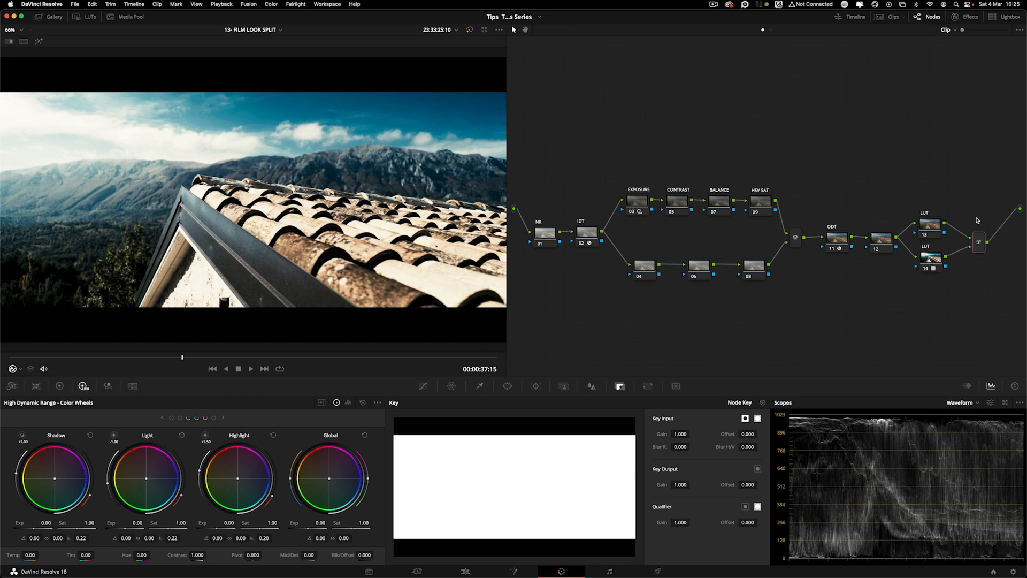
pyautogui.click(975, 242)
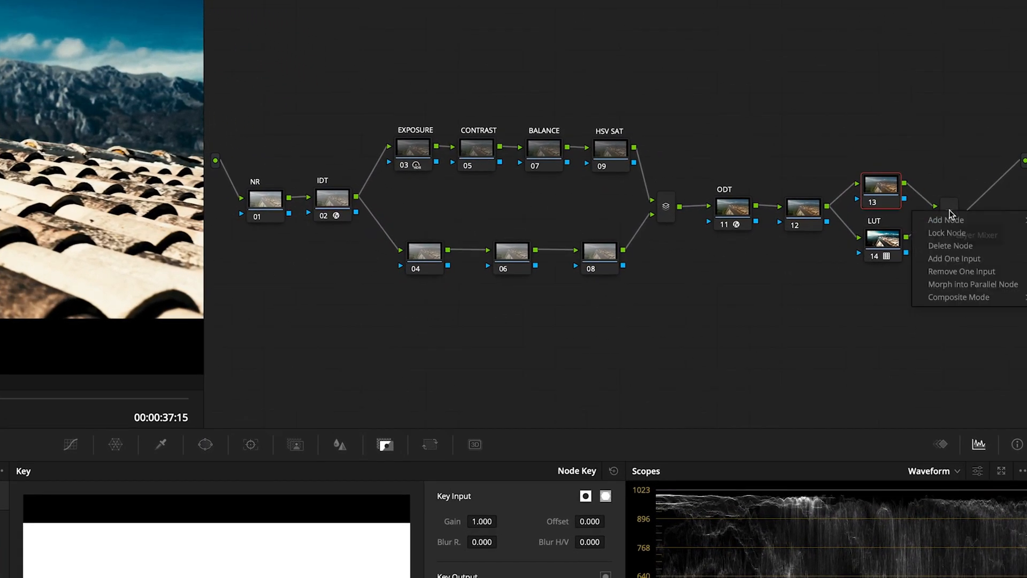
# Step: Grab a gallery still of the split film-look grade and label it COLOR
pyautogui.click(951, 210)
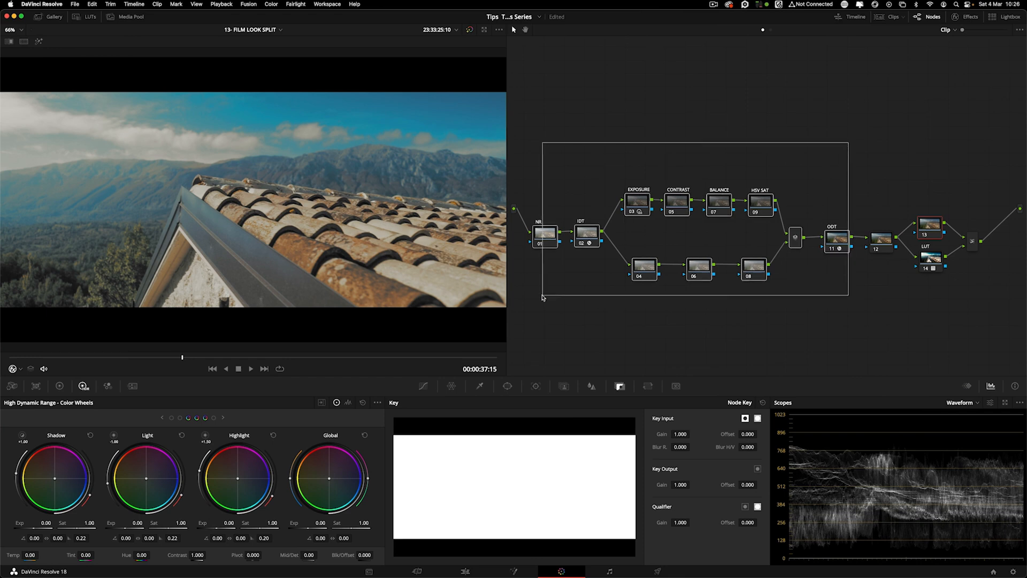
pyautogui.click(542, 297)
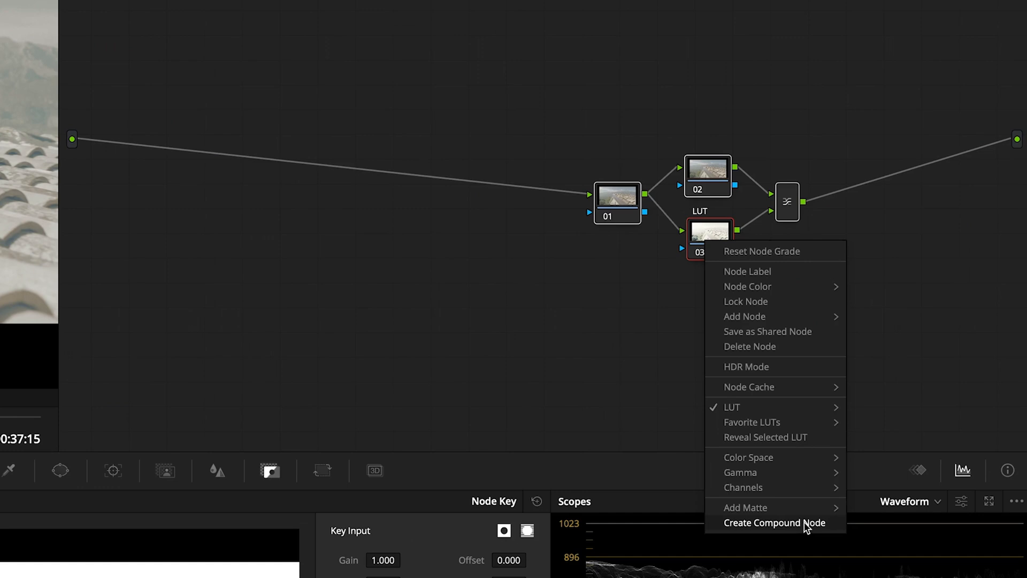
pyautogui.click(775, 522)
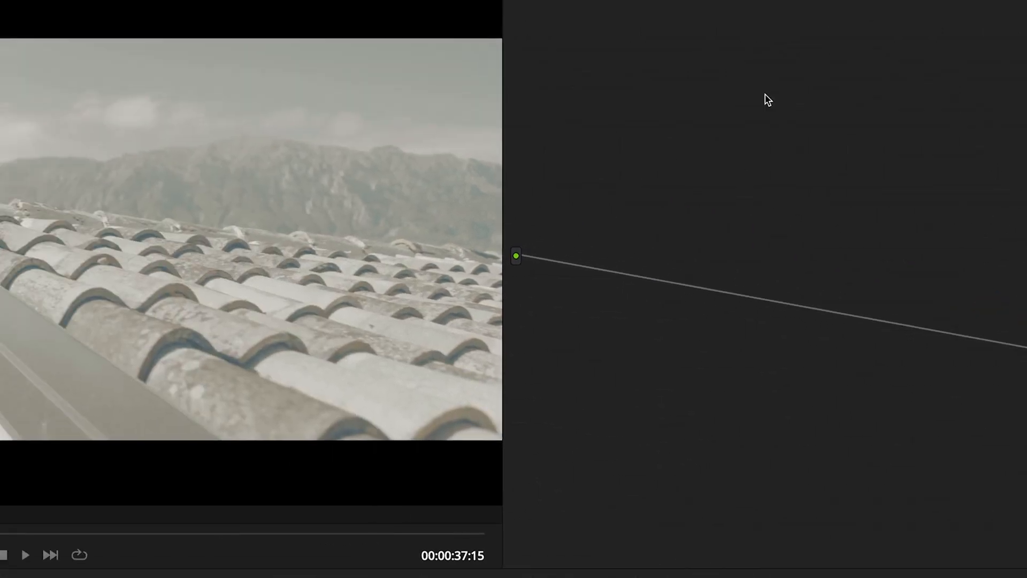
pyautogui.rightClick(651, 276)
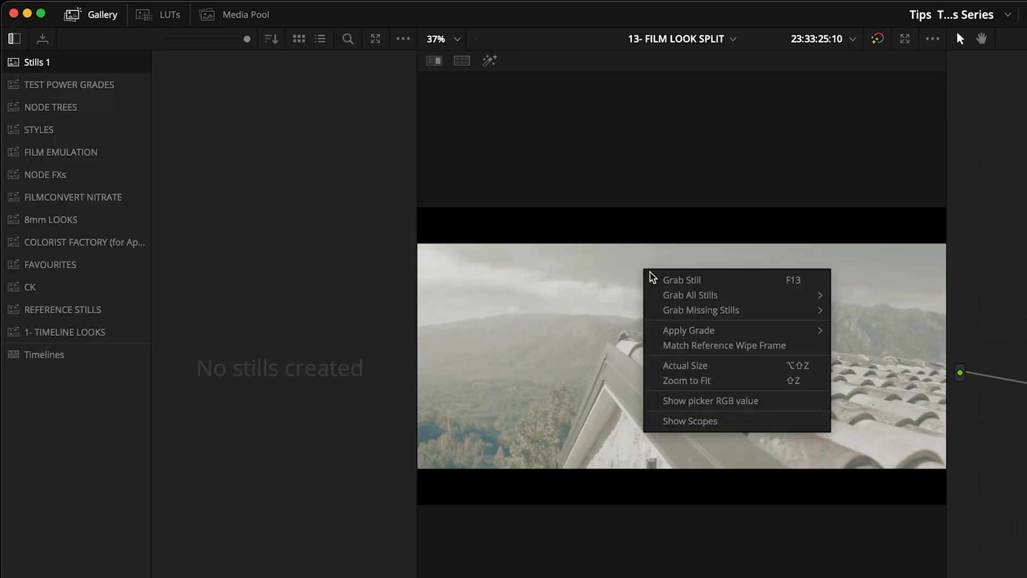
pyautogui.click(681, 280)
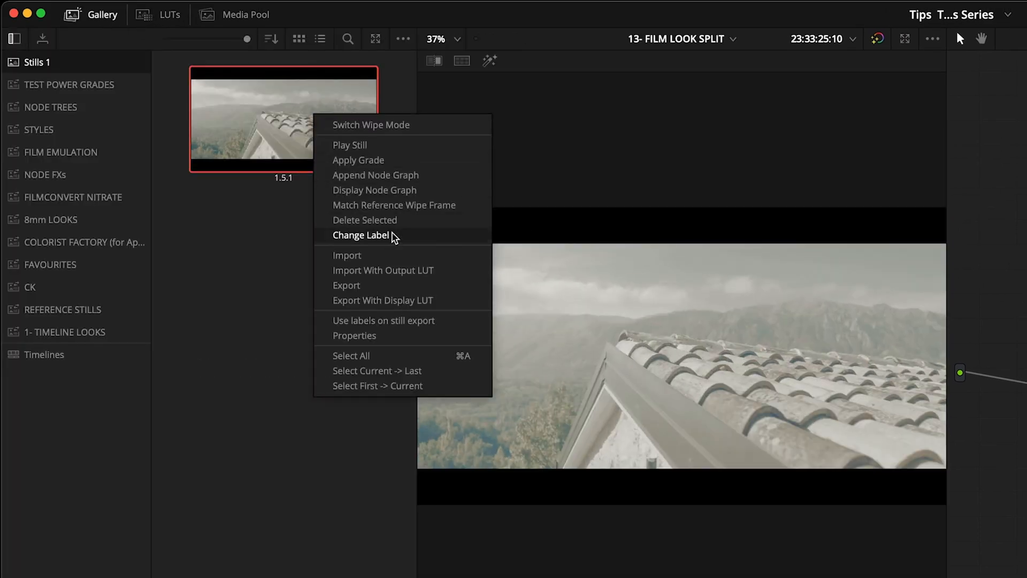
pyautogui.click(361, 236)
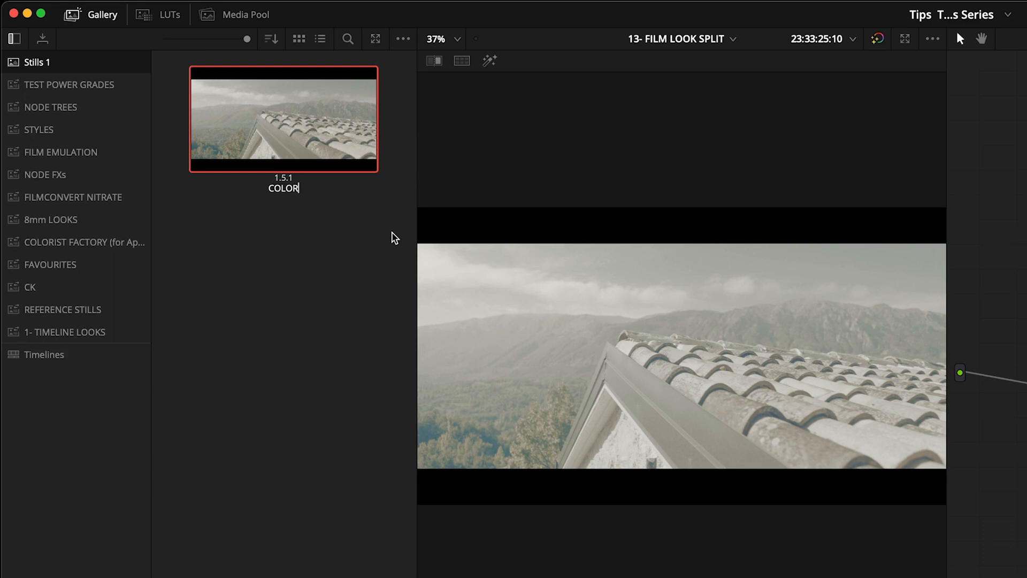
pyautogui.click(844, 15)
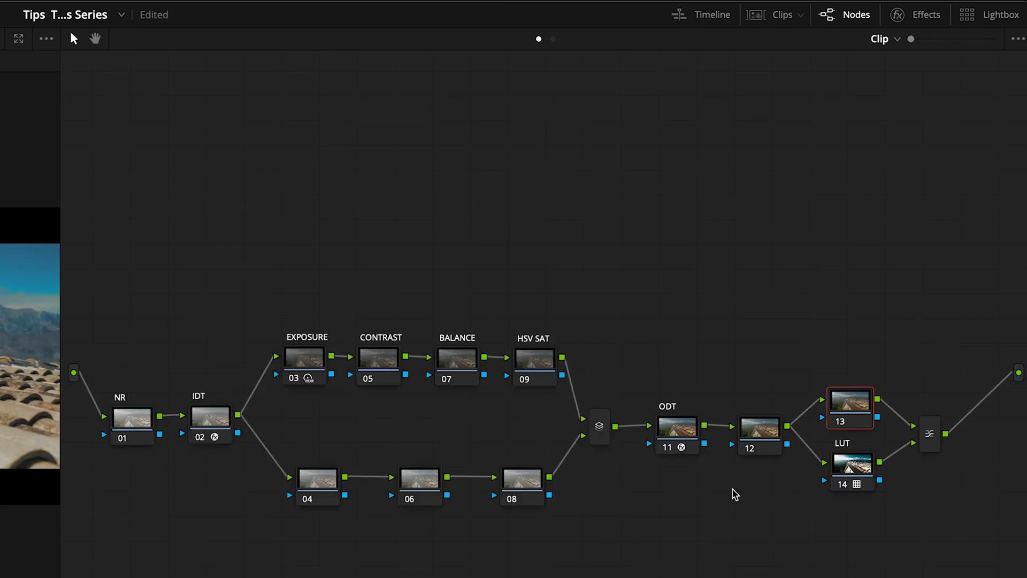
# Step: Select the Layer Mixer, make a compound node from the split nodes, and start the CONTRAST label
pyautogui.click(851, 470)
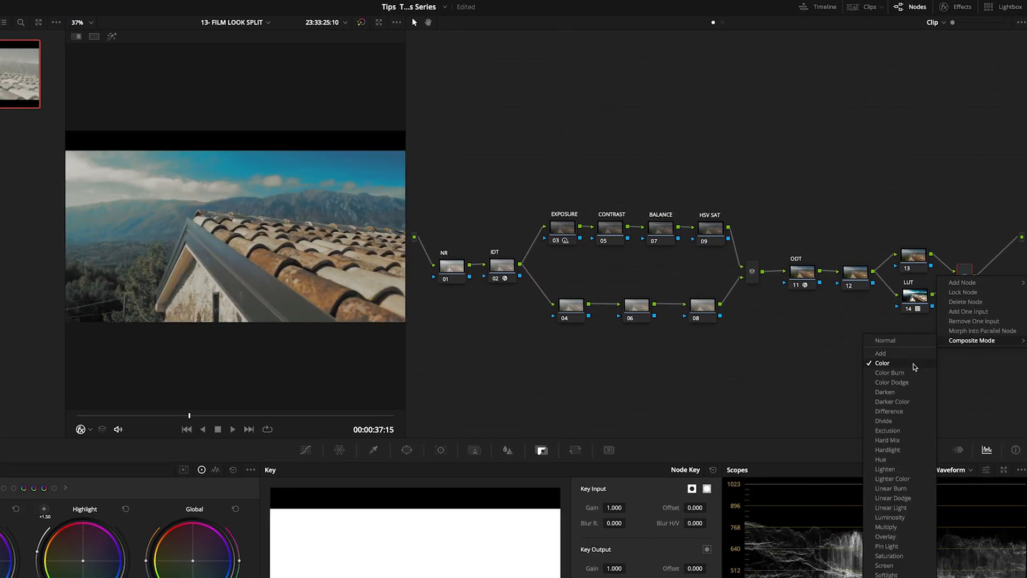
pyautogui.moveTo(889, 516)
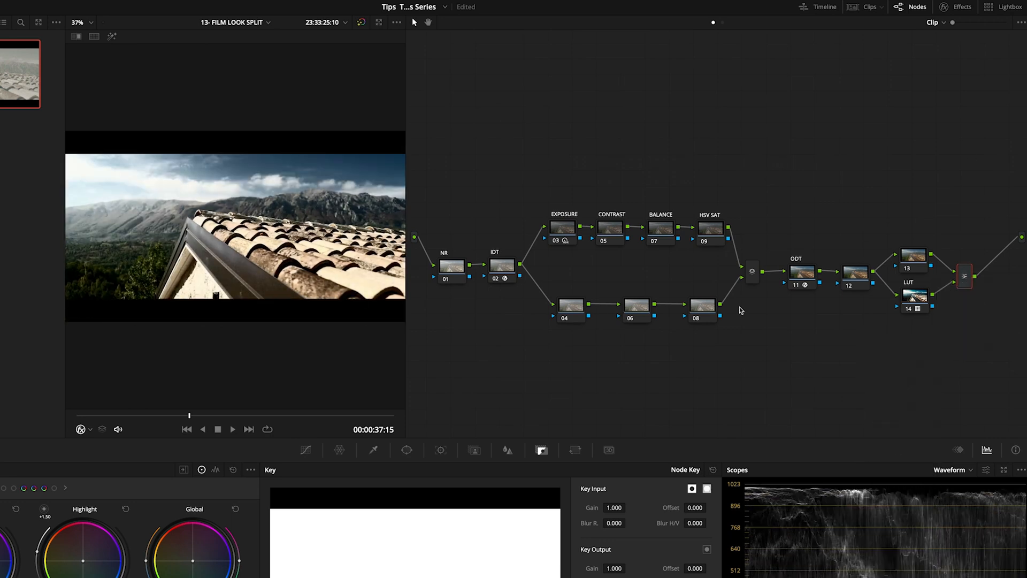
pyautogui.moveTo(826, 176)
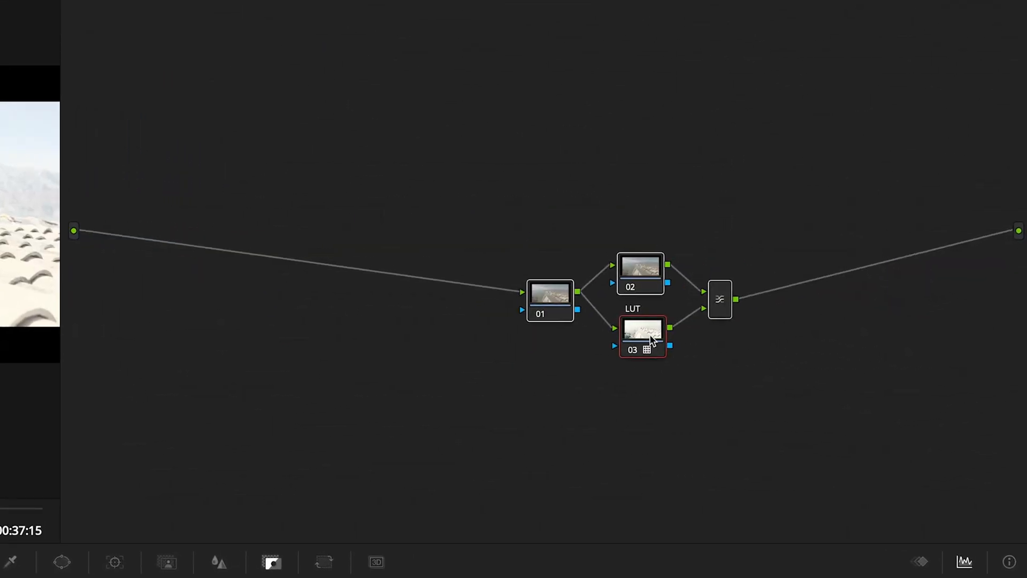
pyautogui.rightClick(642, 337)
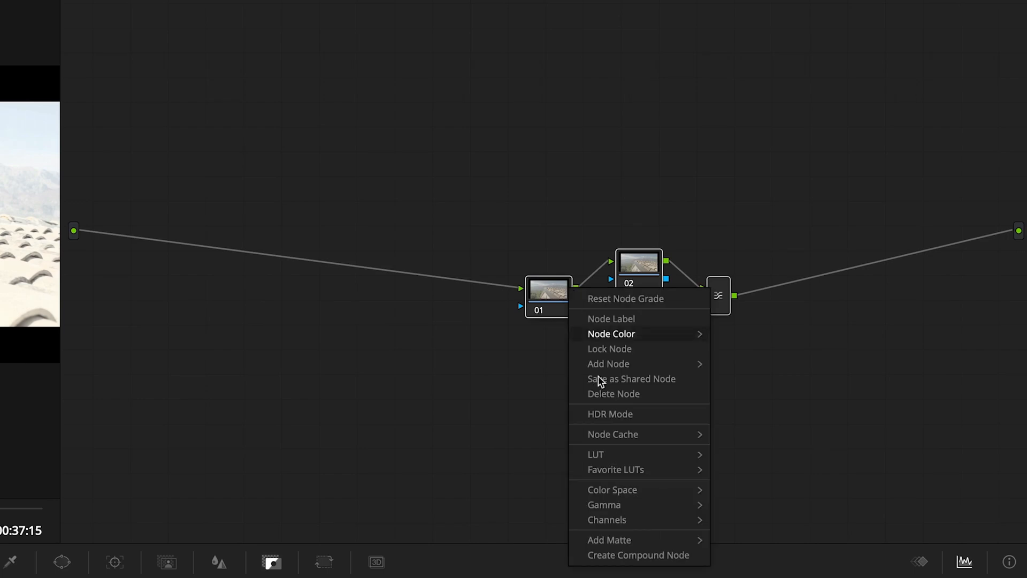
pyautogui.click(639, 555)
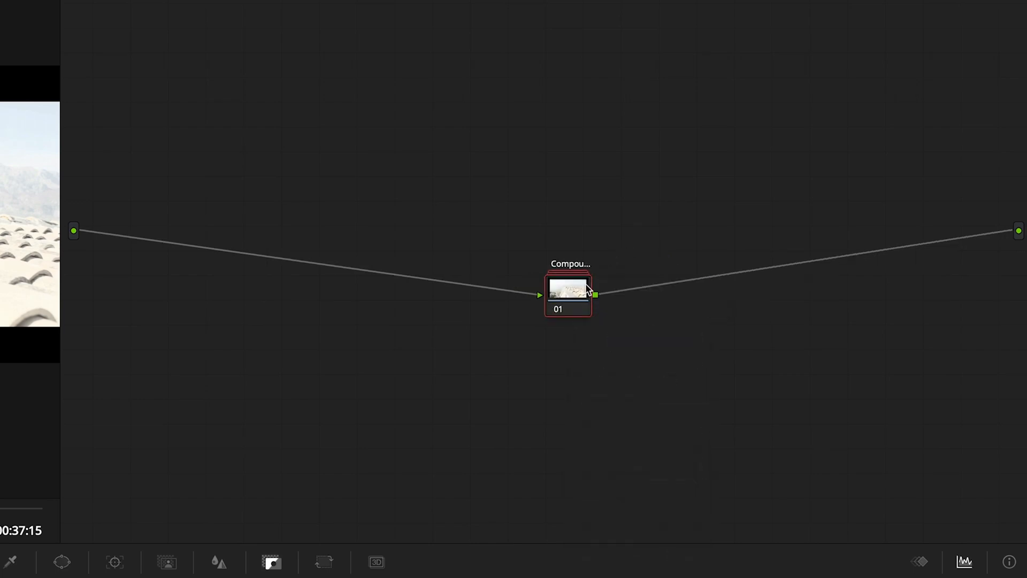
pyautogui.write('CONTRAST')
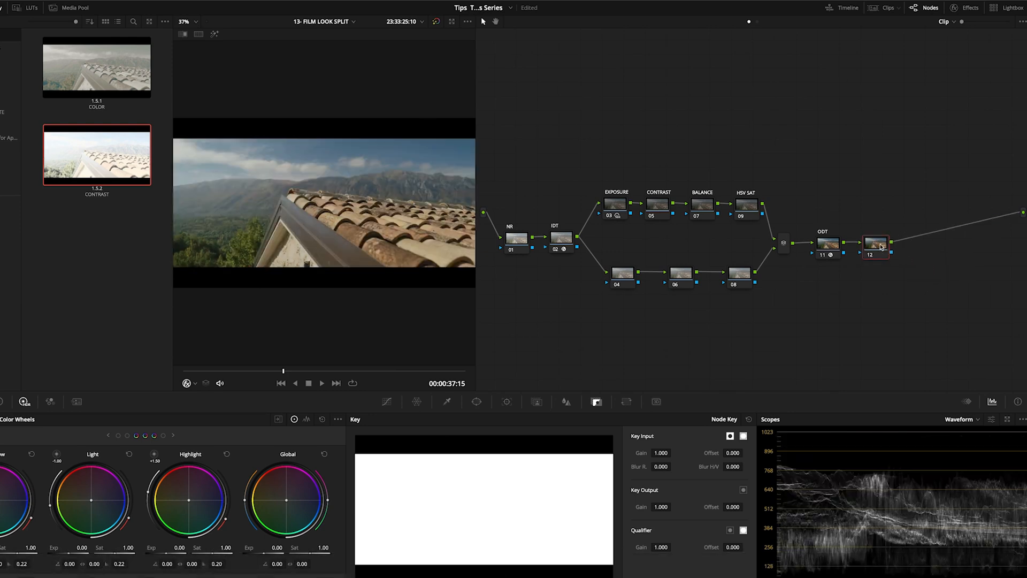
pyautogui.moveTo(876, 242)
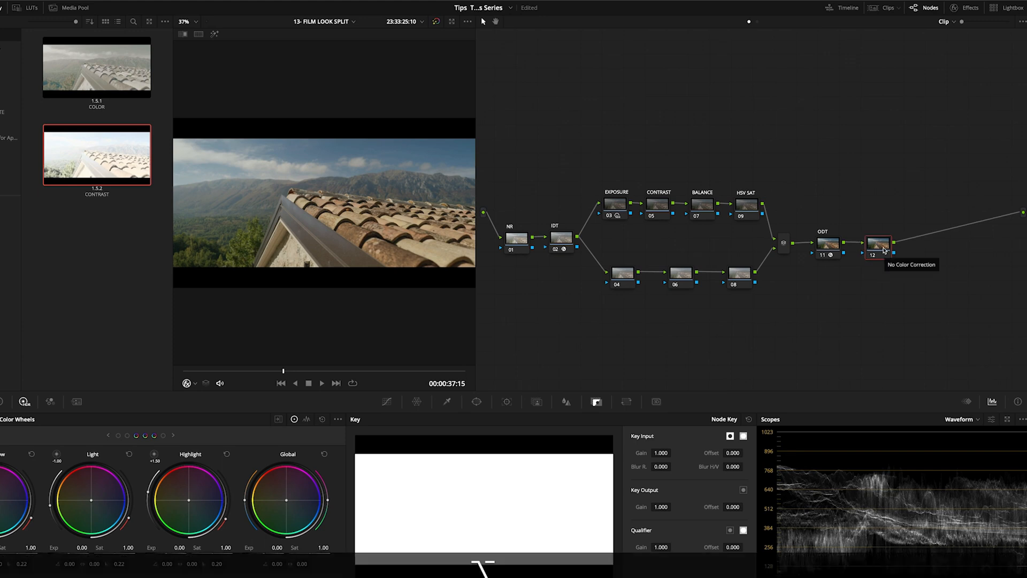
# Step: Select node 12 on the second clip and append the COLOR still's node graph
pyautogui.click(876, 244)
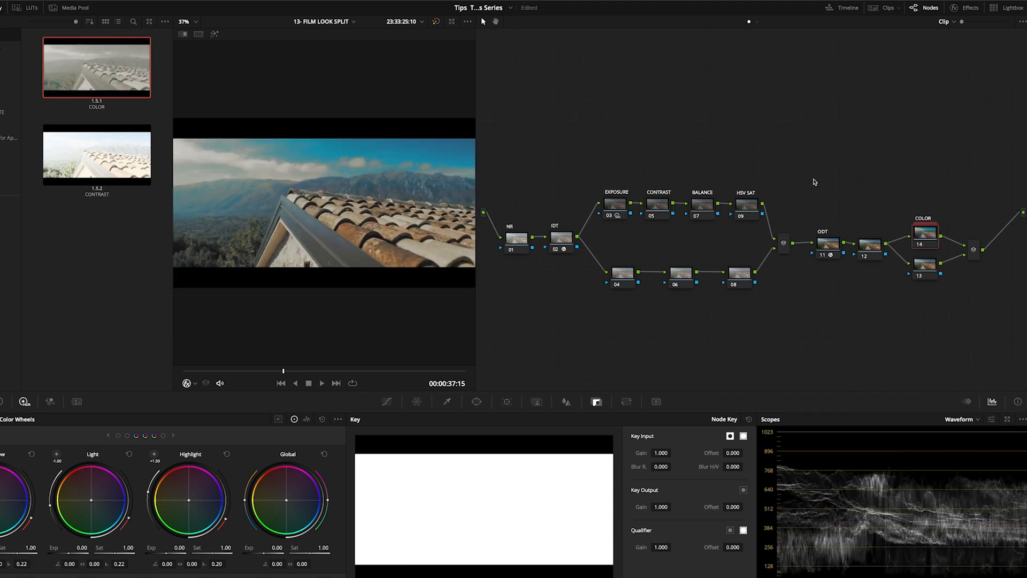
pyautogui.click(96, 154)
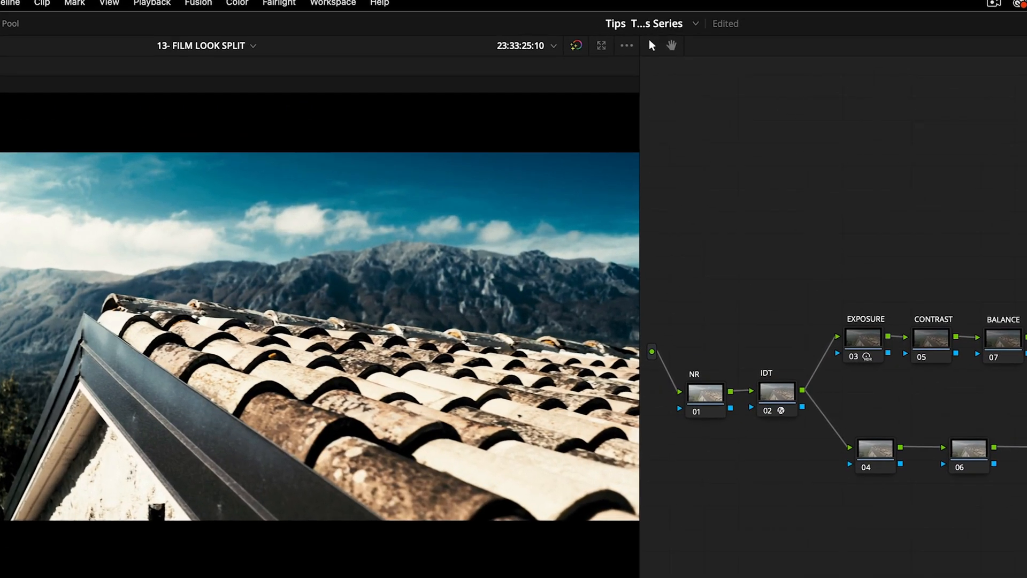
# Step: Add a new grade version, assign the film LUT to node 12, then reload version 4
pyautogui.click(237, 4)
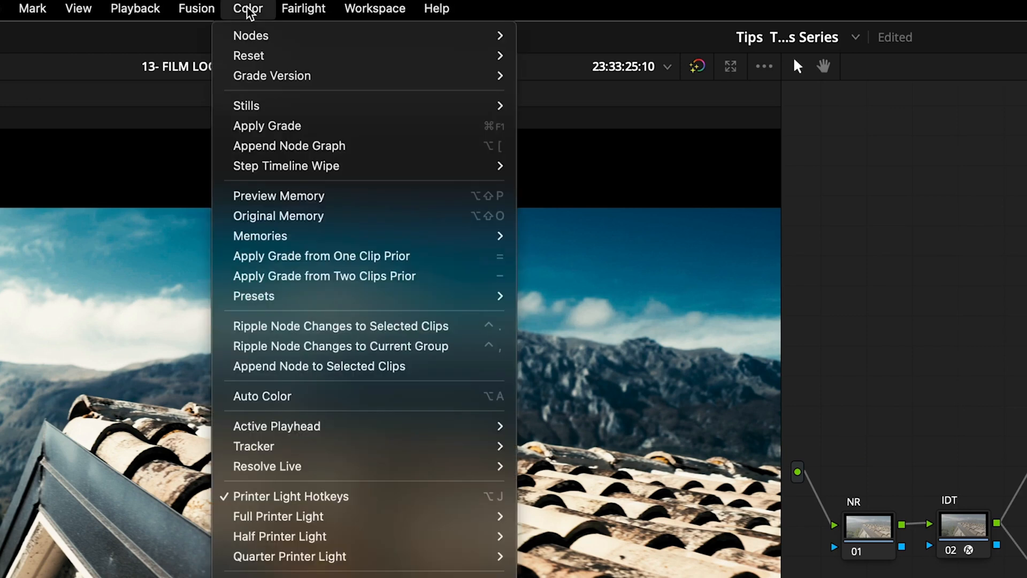
pyautogui.moveTo(272, 76)
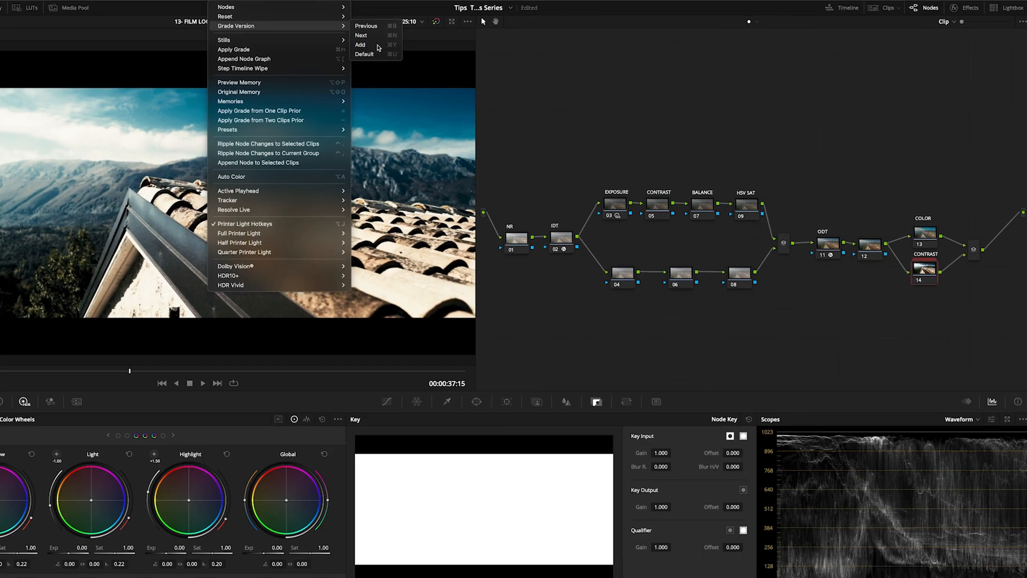
pyautogui.click(360, 44)
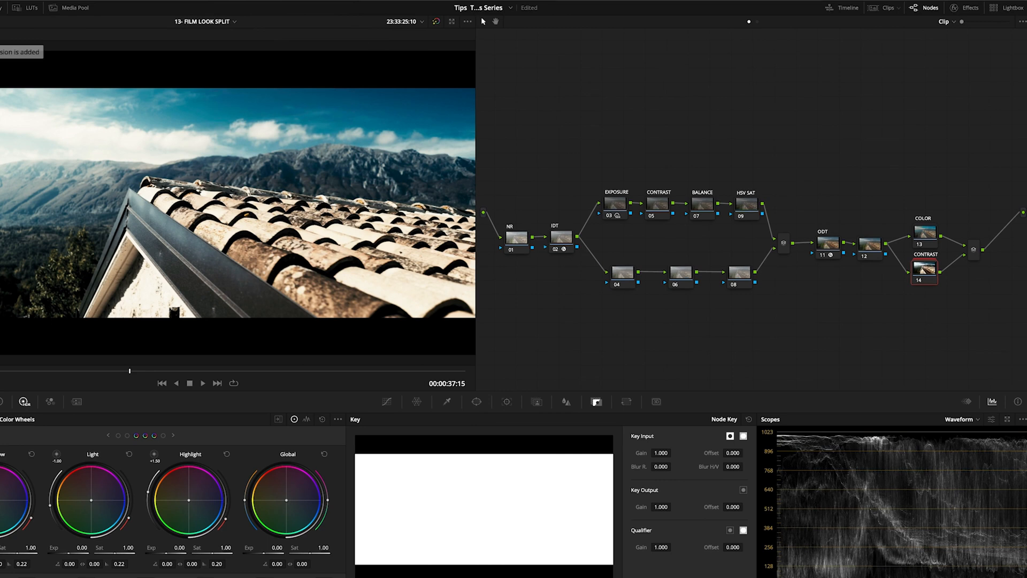
pyautogui.moveTo(954, 213)
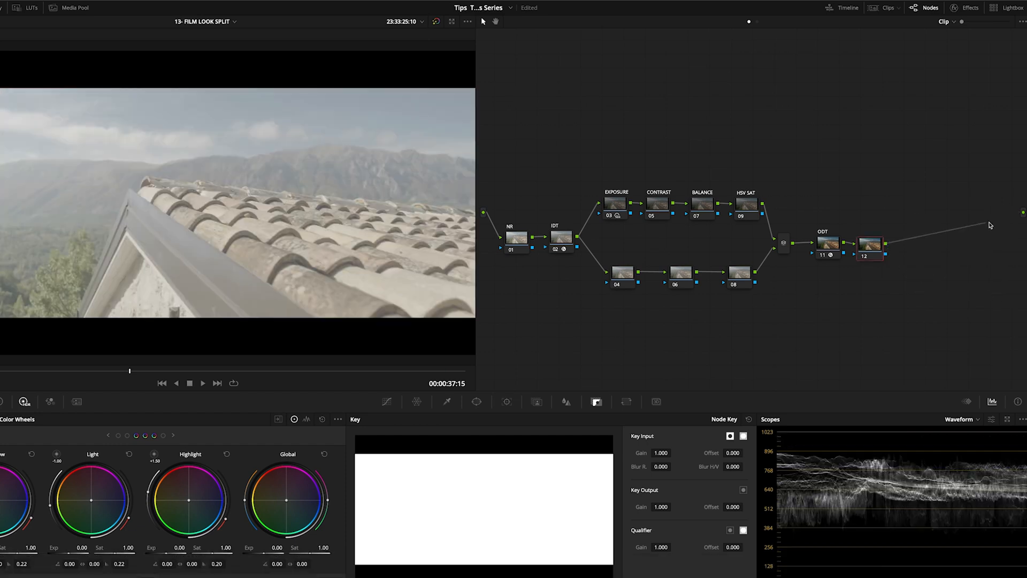
pyautogui.click(871, 245)
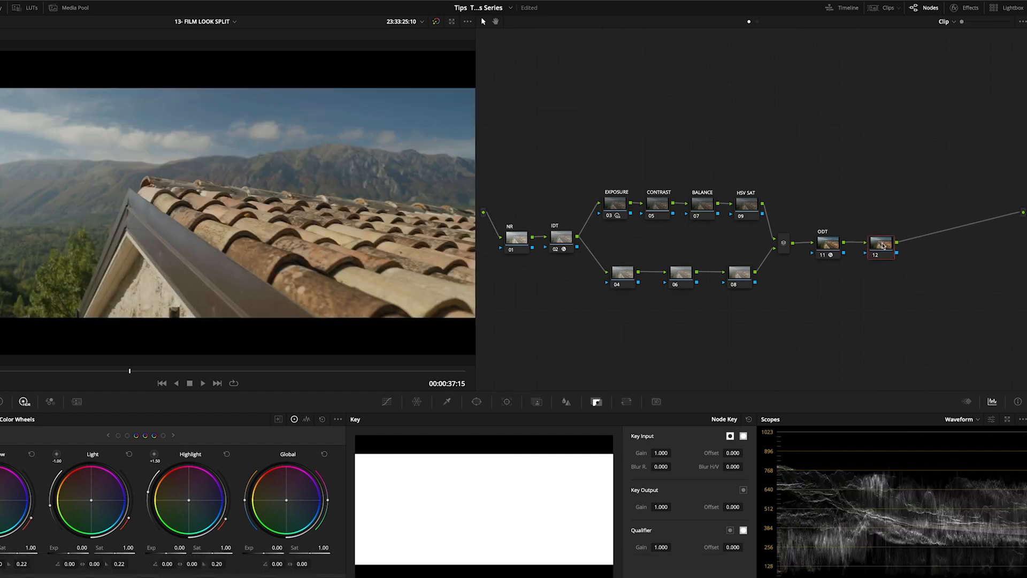
pyautogui.rightClick(881, 244)
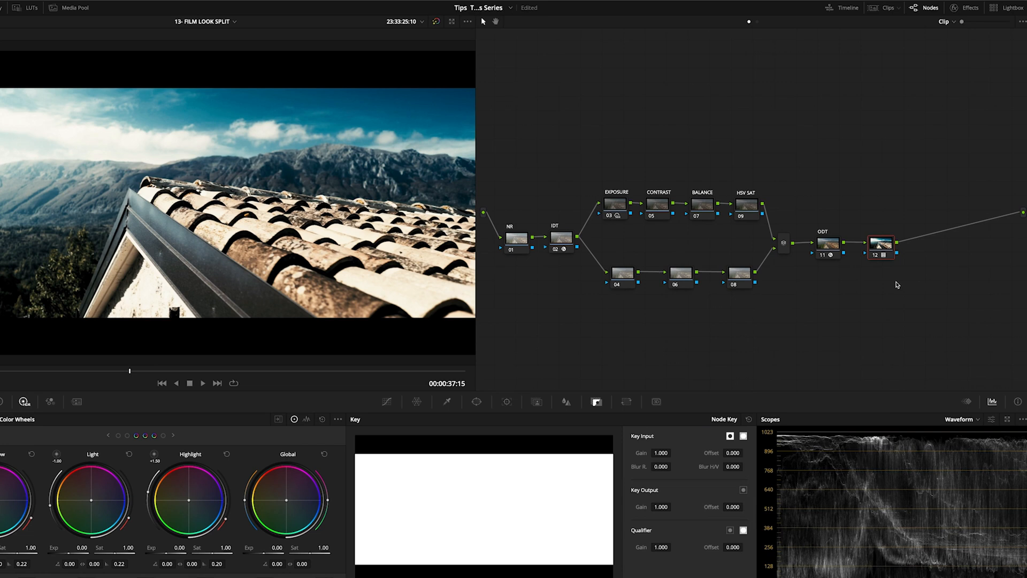
pyautogui.press('cmd+n')
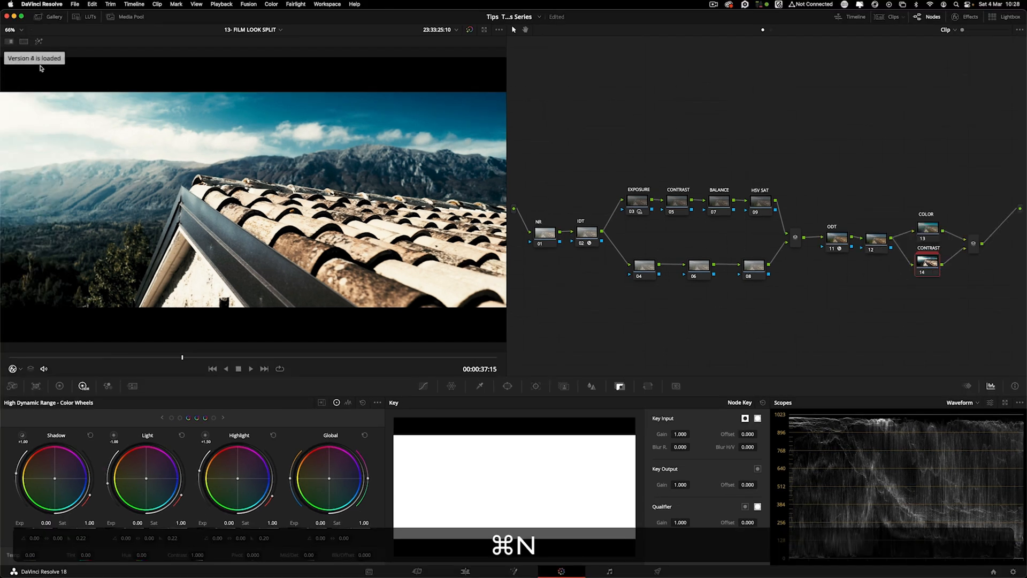
# Step: Toggle the COLOR node off and on to compare, and lower CONTRAST key output gain to about 0.611
pyautogui.press('cmd+b')
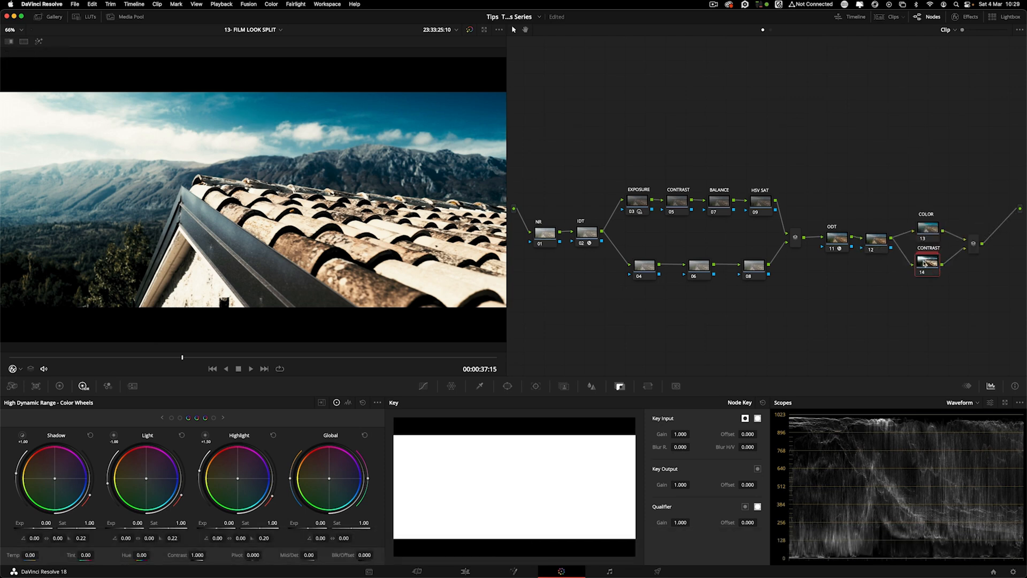
pyautogui.click(928, 265)
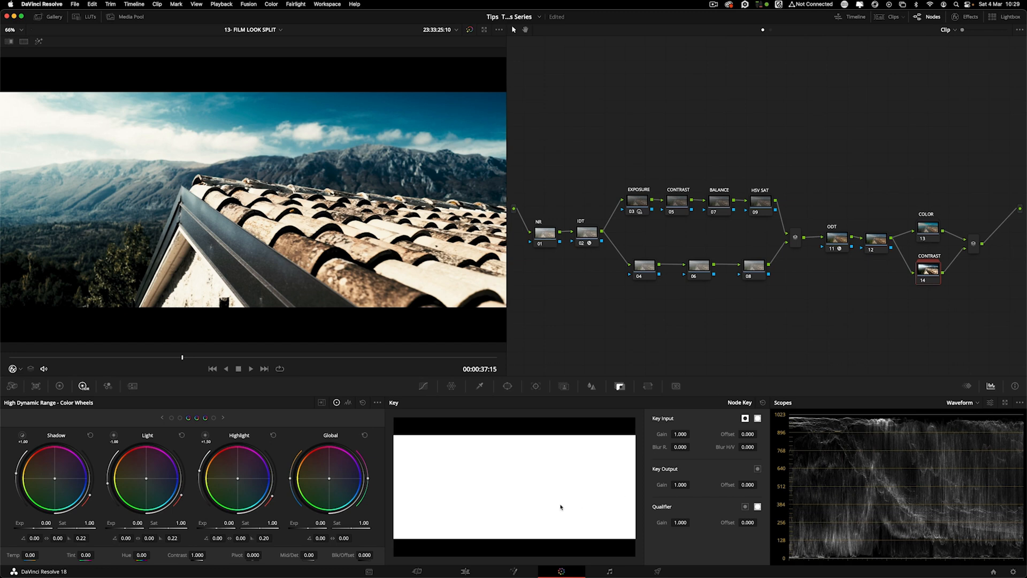
pyautogui.moveTo(671, 482)
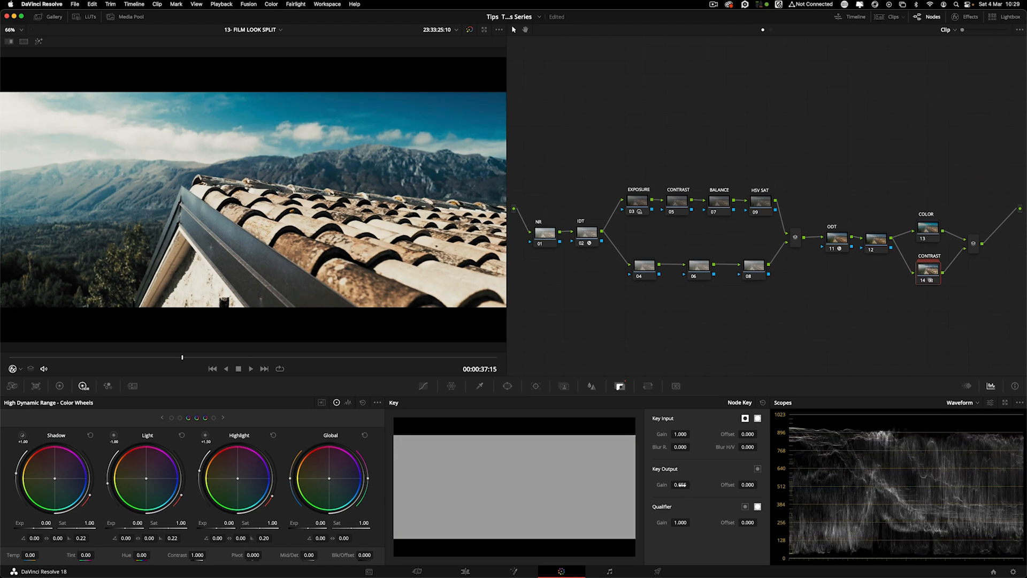
pyautogui.click(928, 229)
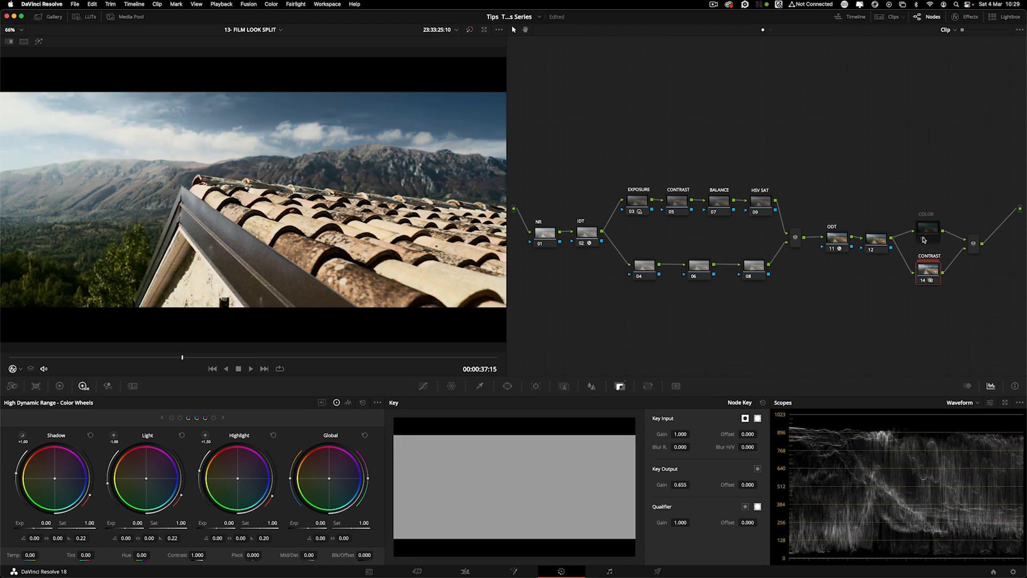
pyautogui.click(929, 230)
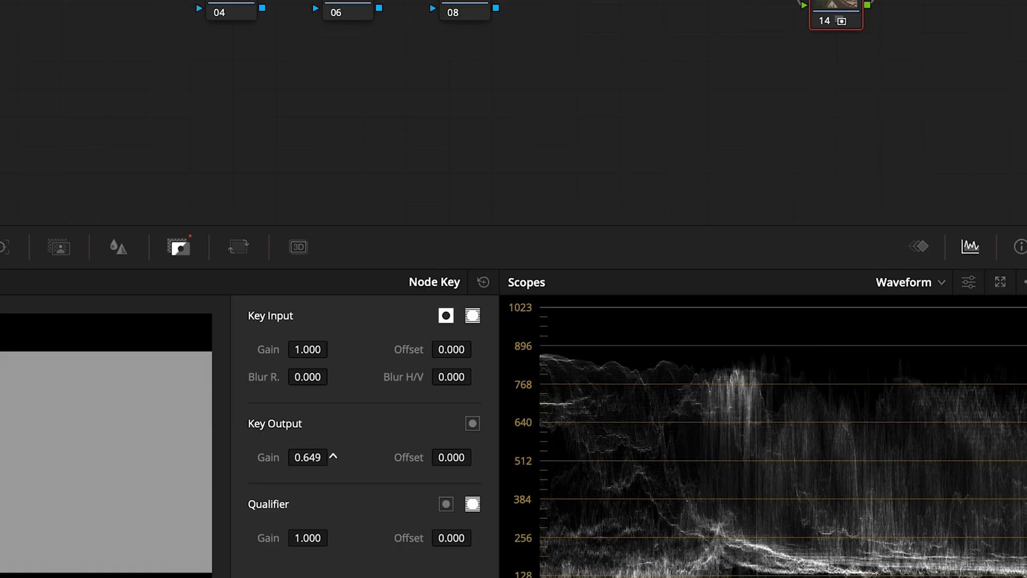
pyautogui.click(333, 456)
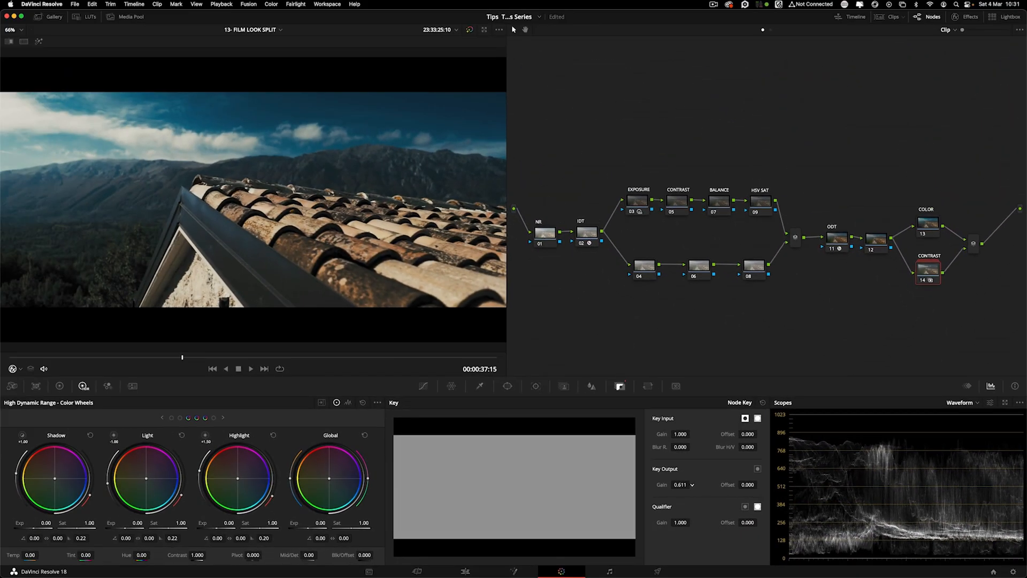
pyautogui.click(636, 201)
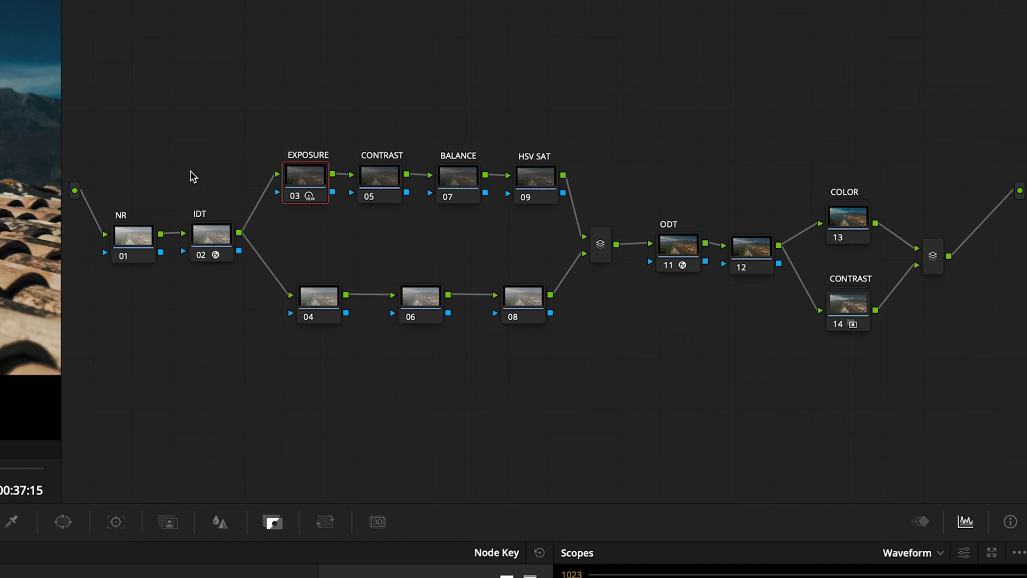
# Step: Select the CONTRAST node (node 14) and set its Key Output Gain to 0.620
pyautogui.click(847, 307)
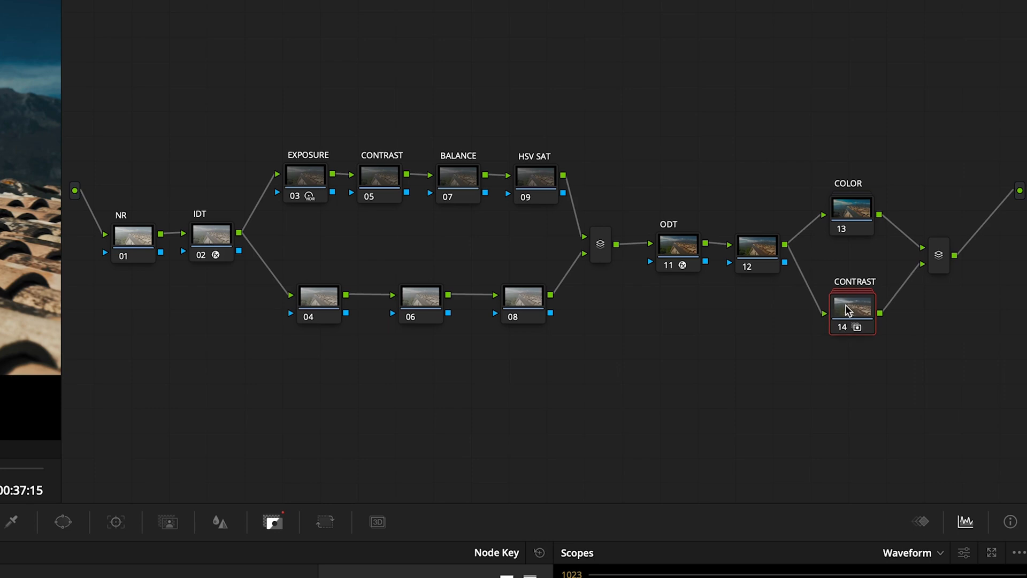
pyautogui.moveTo(880, 138)
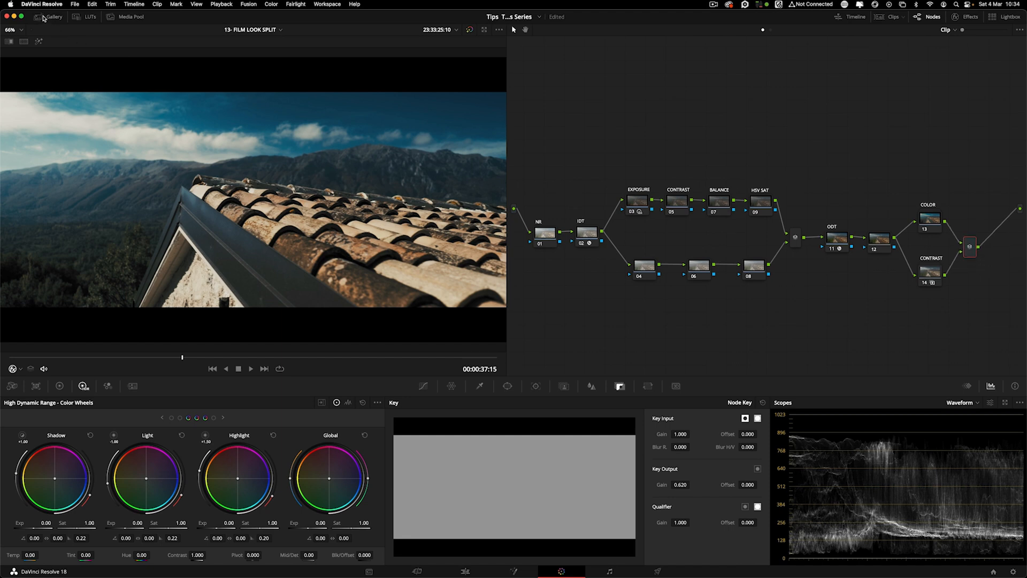
# Step: In the Gallery, rename the COLOR still T&T_COLOR and the CONTRAST still T&T_CONTRAST
pyautogui.click(54, 17)
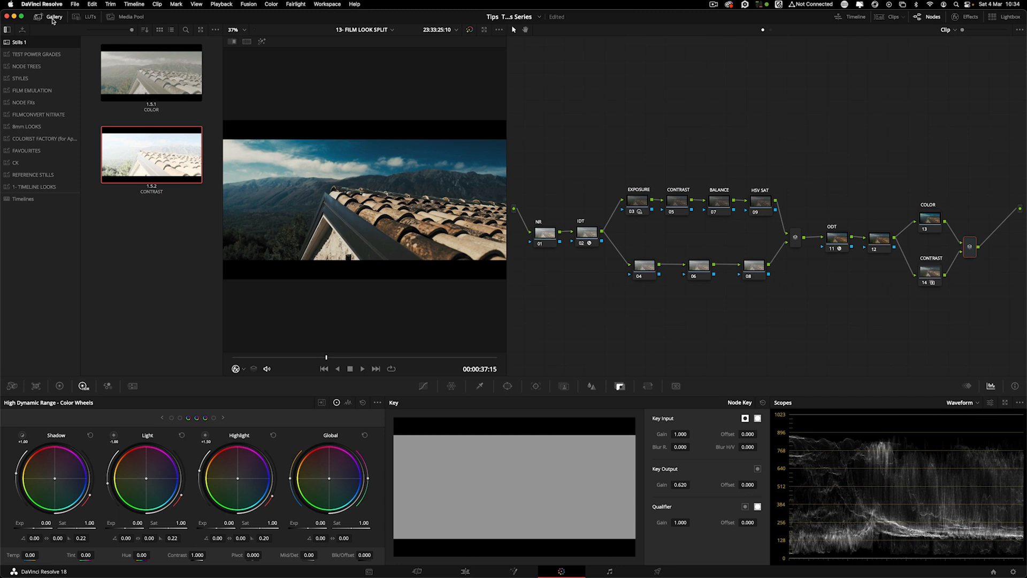
pyautogui.moveTo(28, 172)
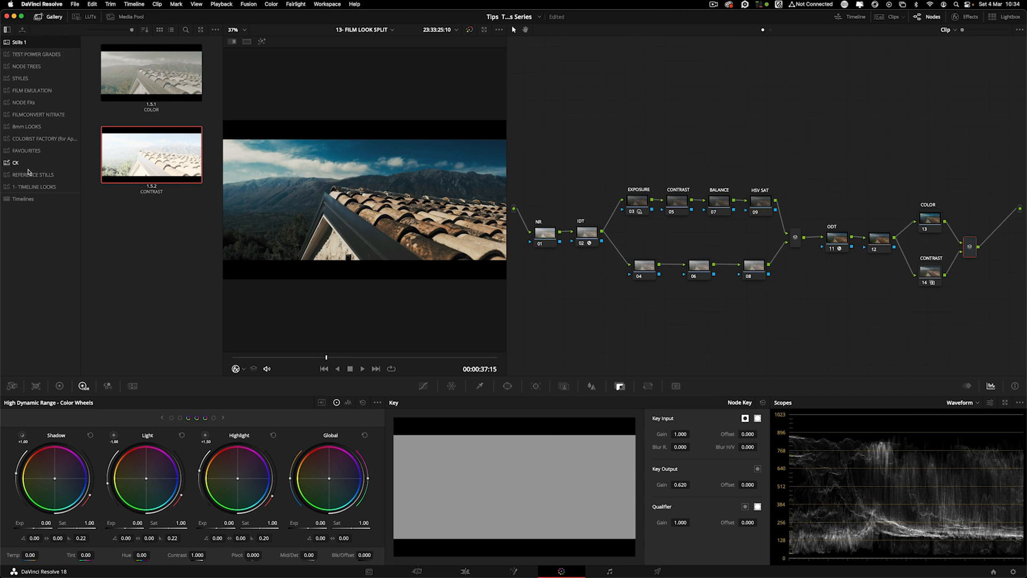
pyautogui.click(152, 72)
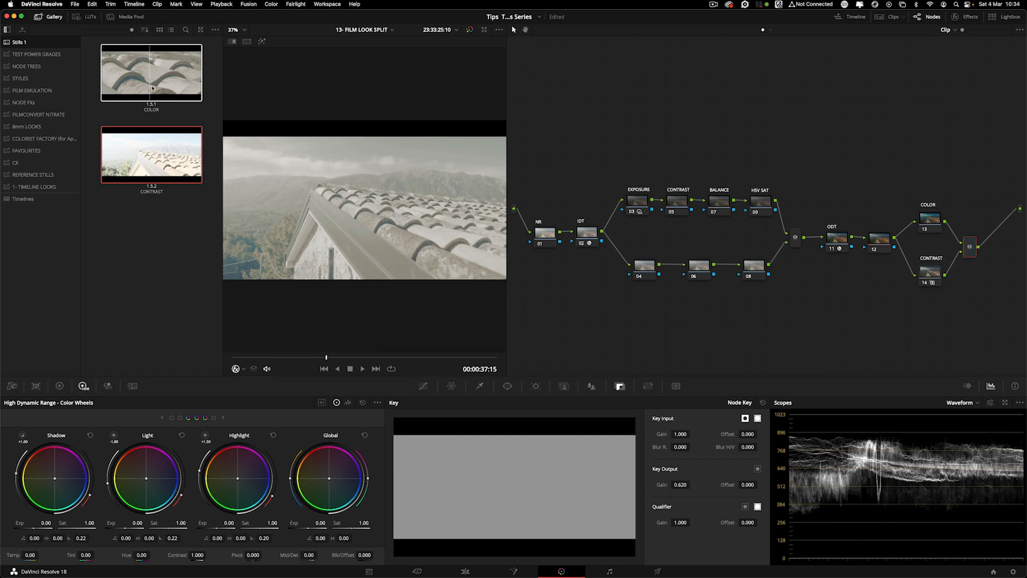
pyautogui.rightClick(151, 73)
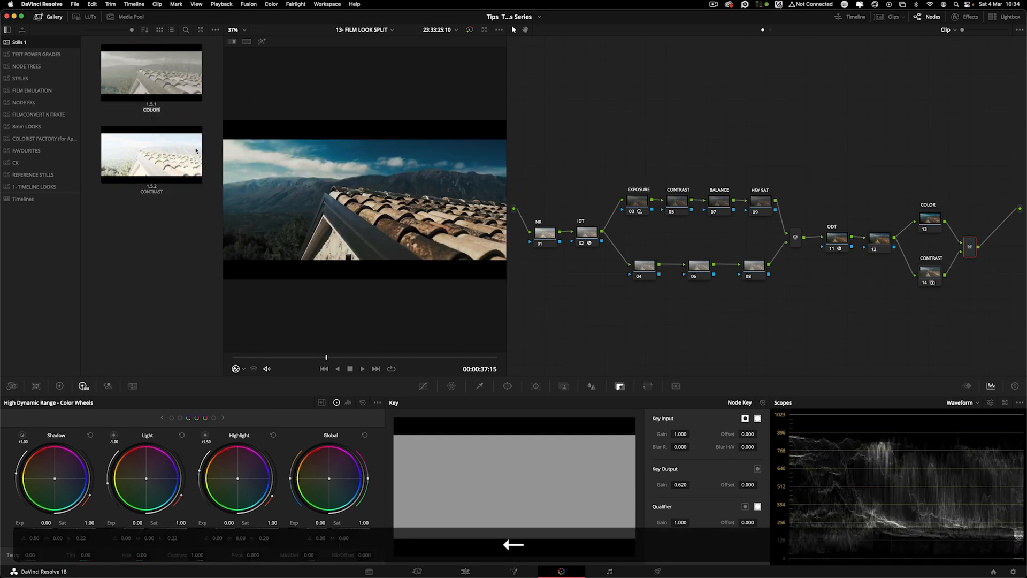
pyautogui.press('shift+7')
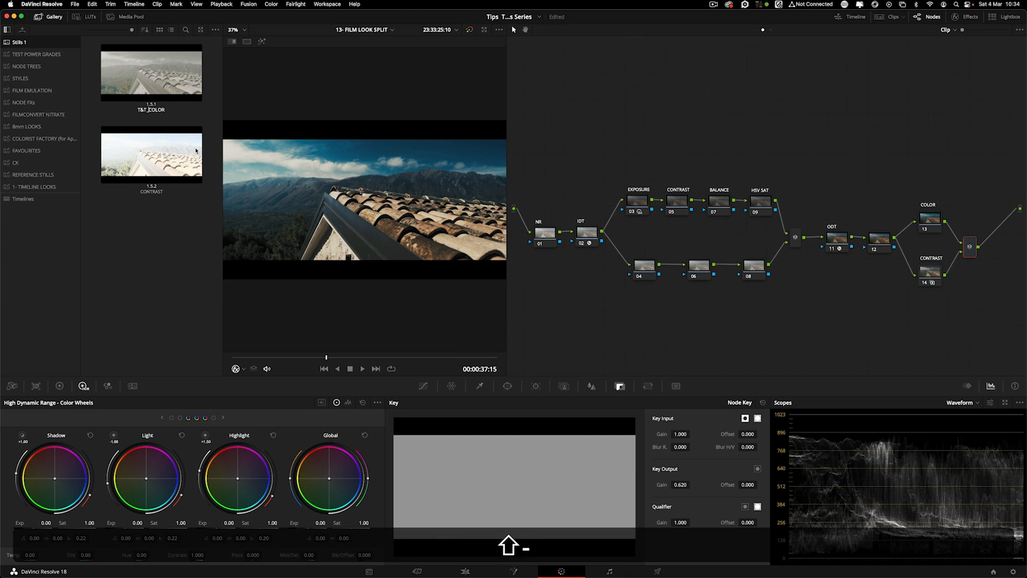
pyautogui.click(151, 153)
pyautogui.write('T&T_')
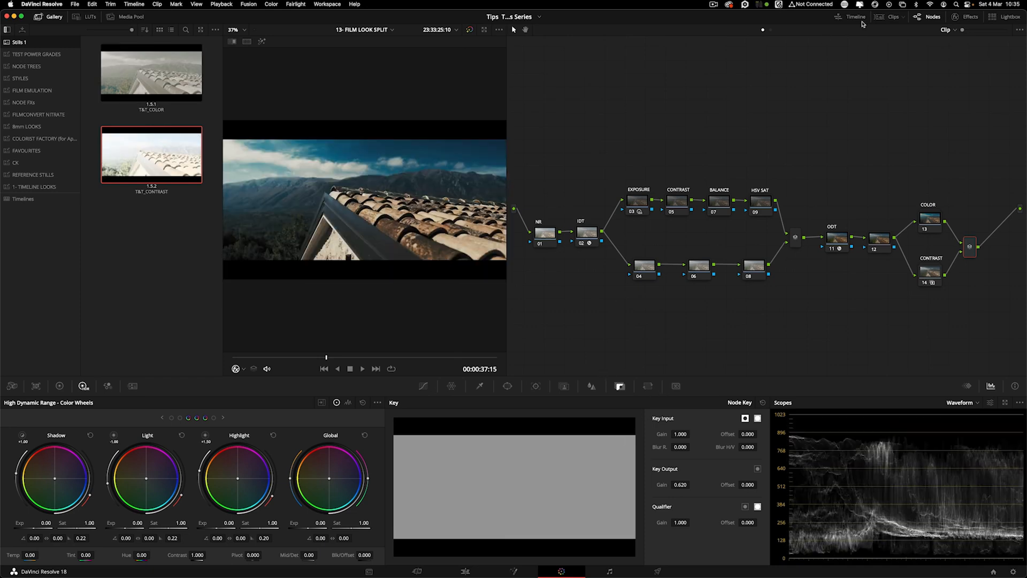
pyautogui.click(891, 17)
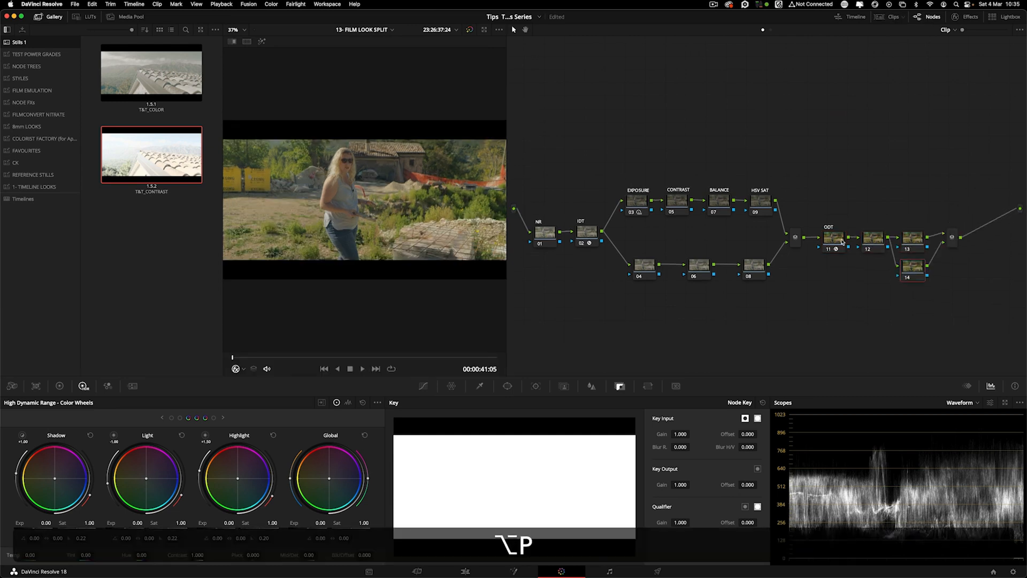
# Step: On the woman's clip, set the CONTRAST node's key output gain to 0.533 and disable COLOR
pyautogui.click(910, 219)
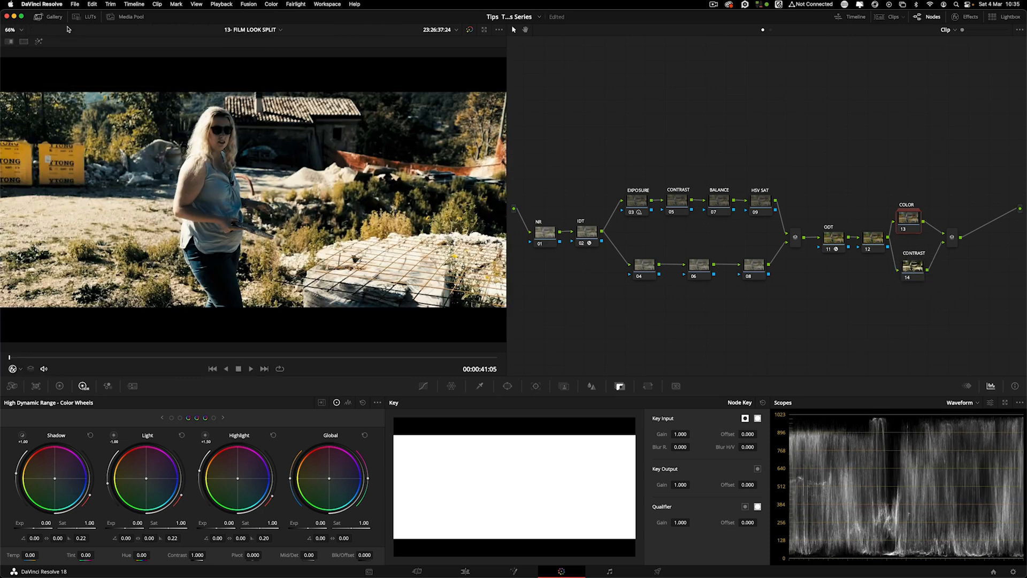
pyautogui.click(908, 269)
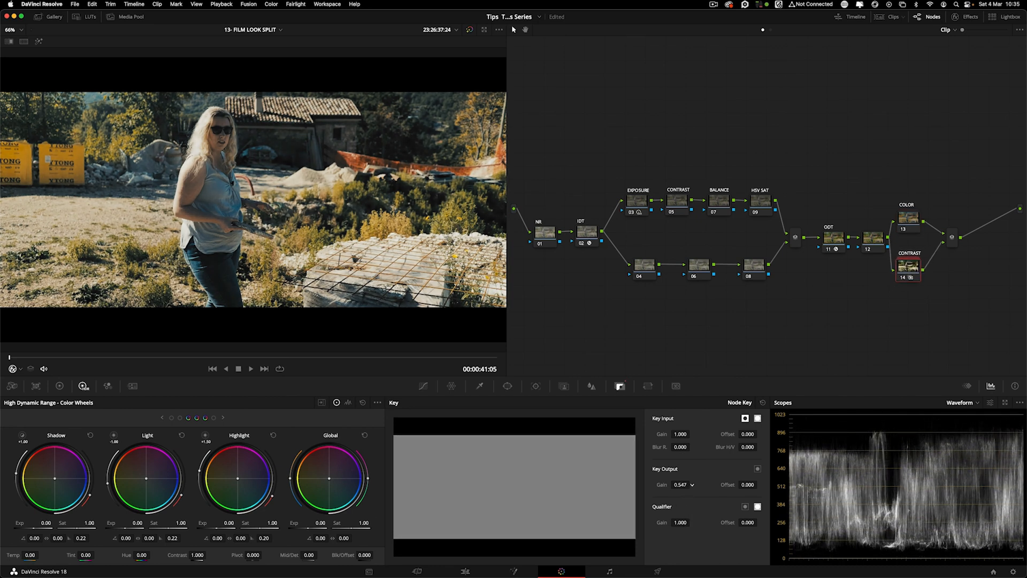
pyautogui.click(907, 221)
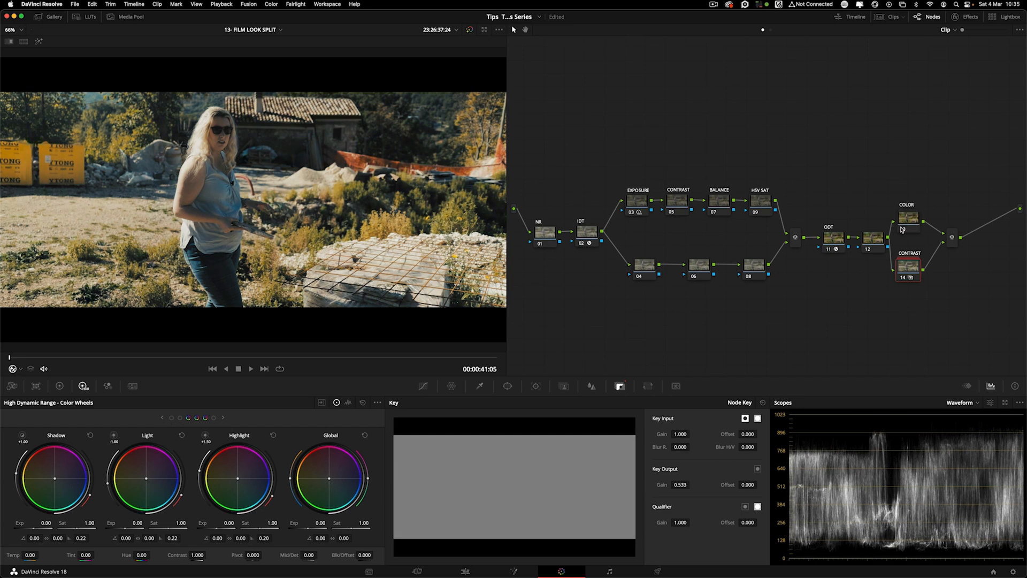
pyautogui.click(908, 218)
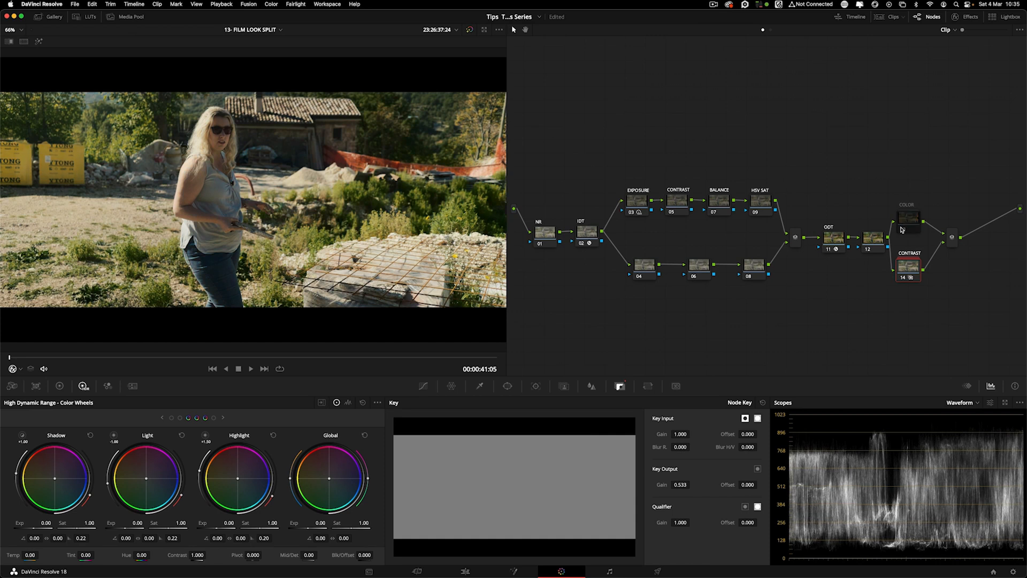
# Step: Lower the second clip's CONTRAST key output gain to 0.500, comparing with COLOR toggled back on
pyautogui.click(908, 218)
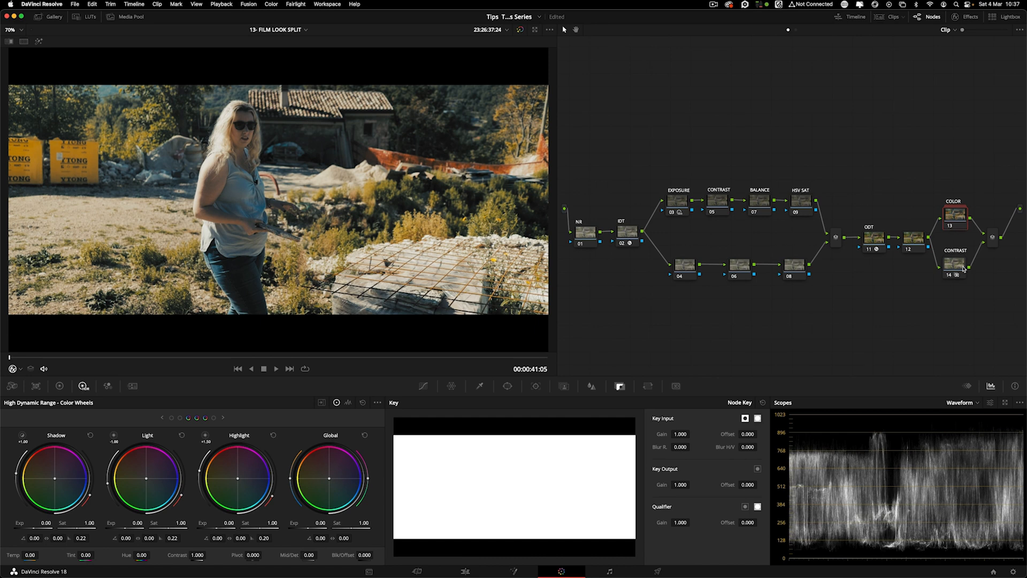
pyautogui.click(954, 266)
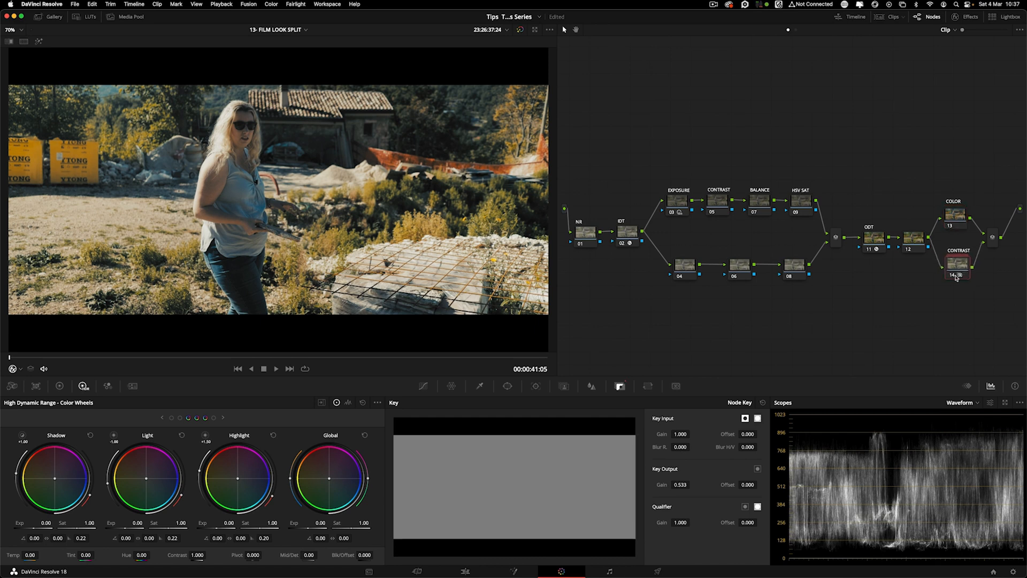
pyautogui.click(955, 214)
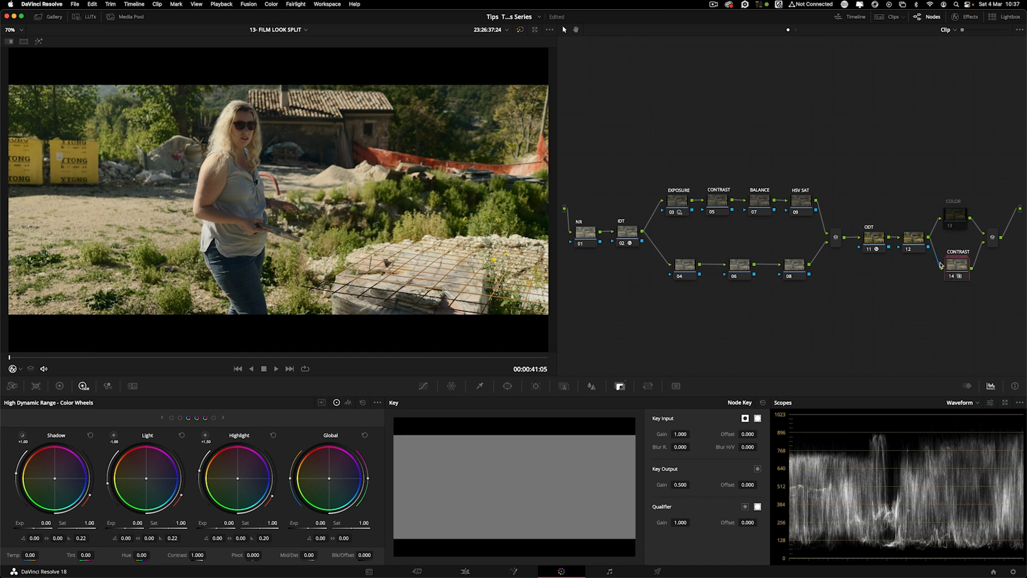
pyautogui.click(955, 216)
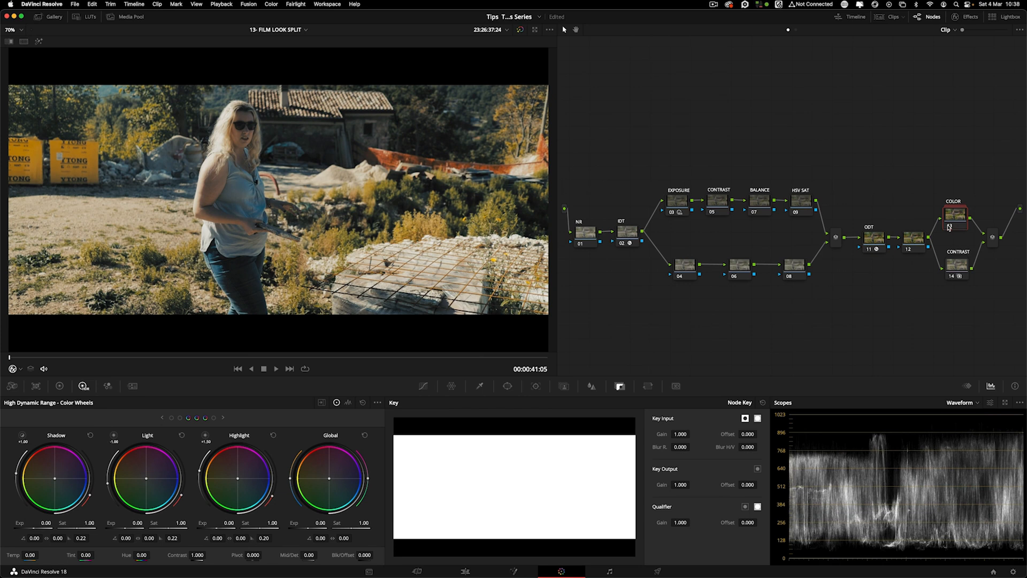